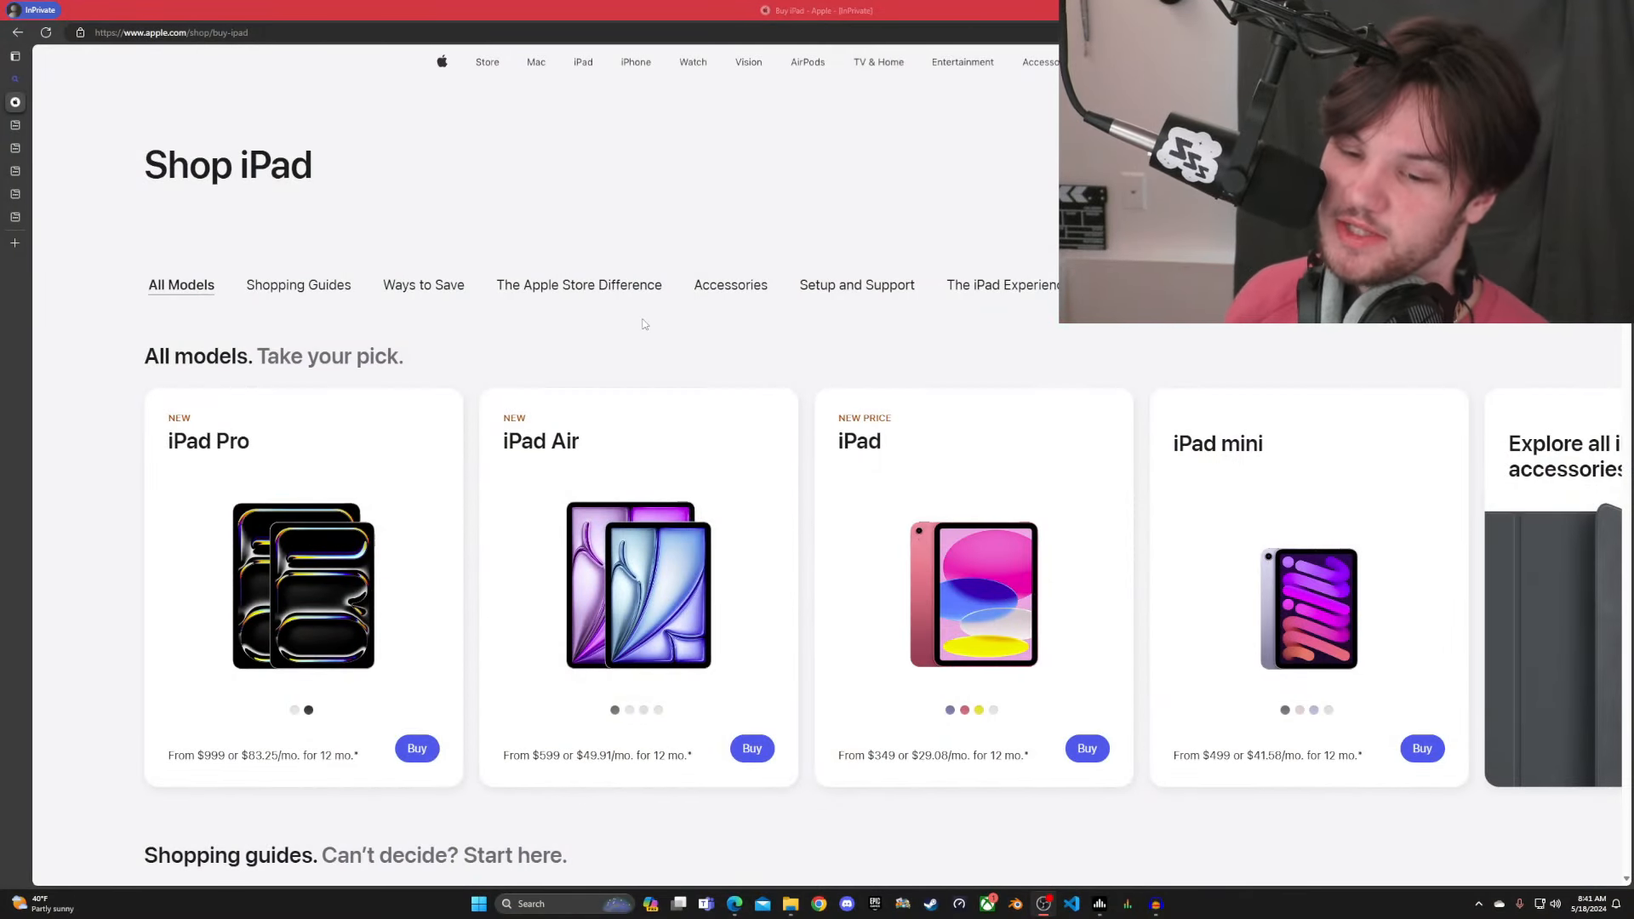
# Scroll down the Shop iPad page toward the All models row.
pyautogui.scroll(-3)
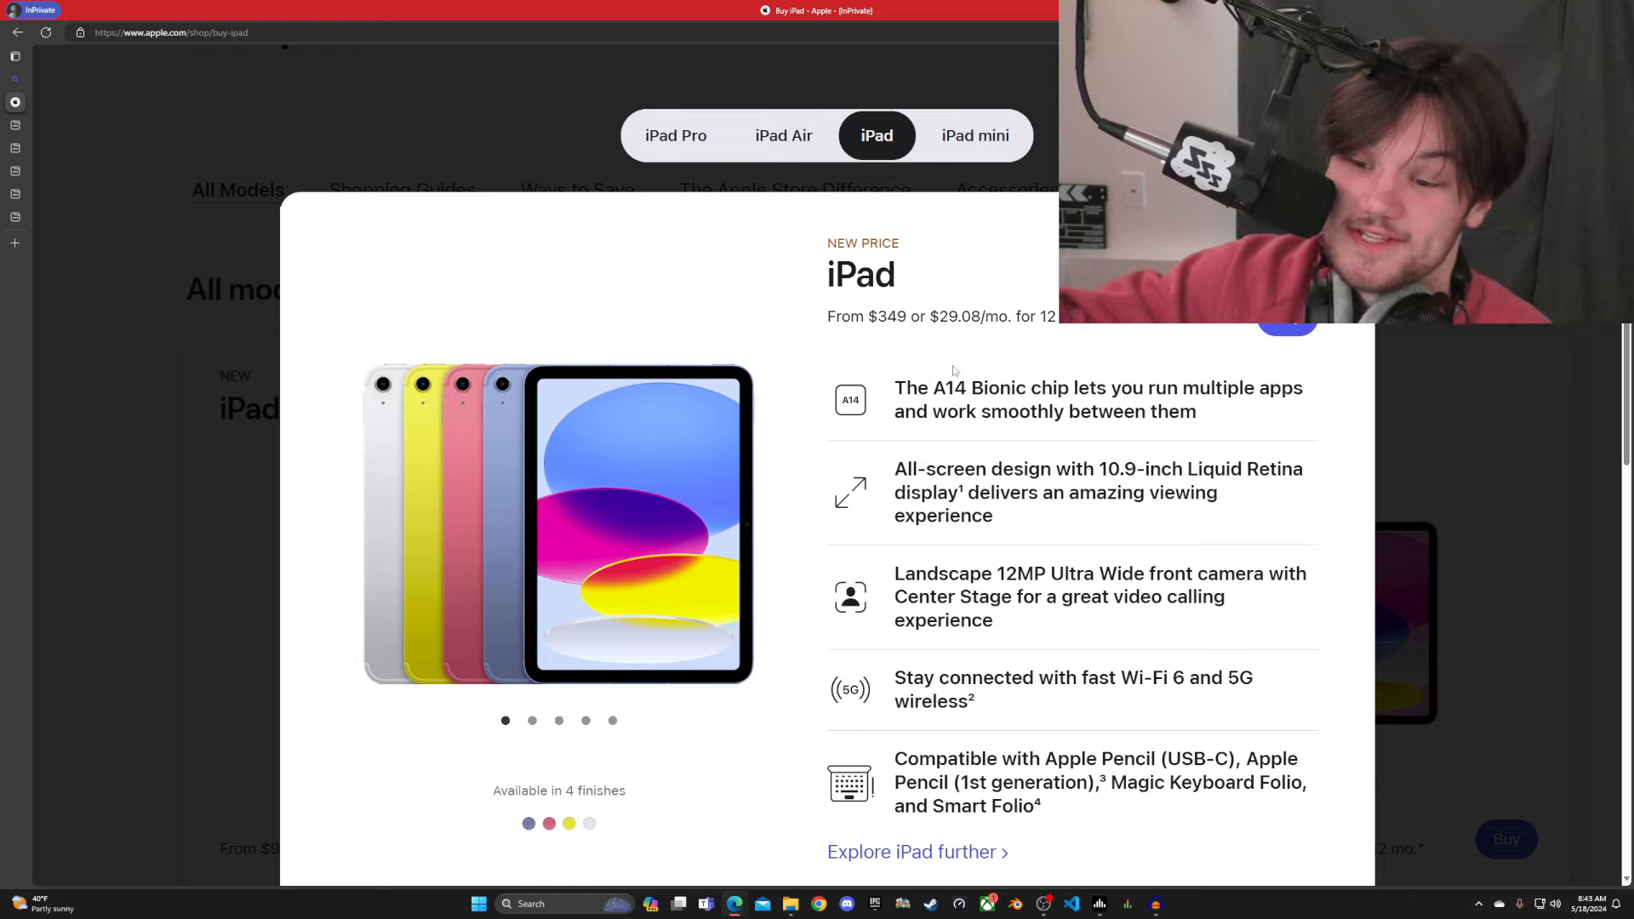
pyautogui.moveTo(1321, 731)
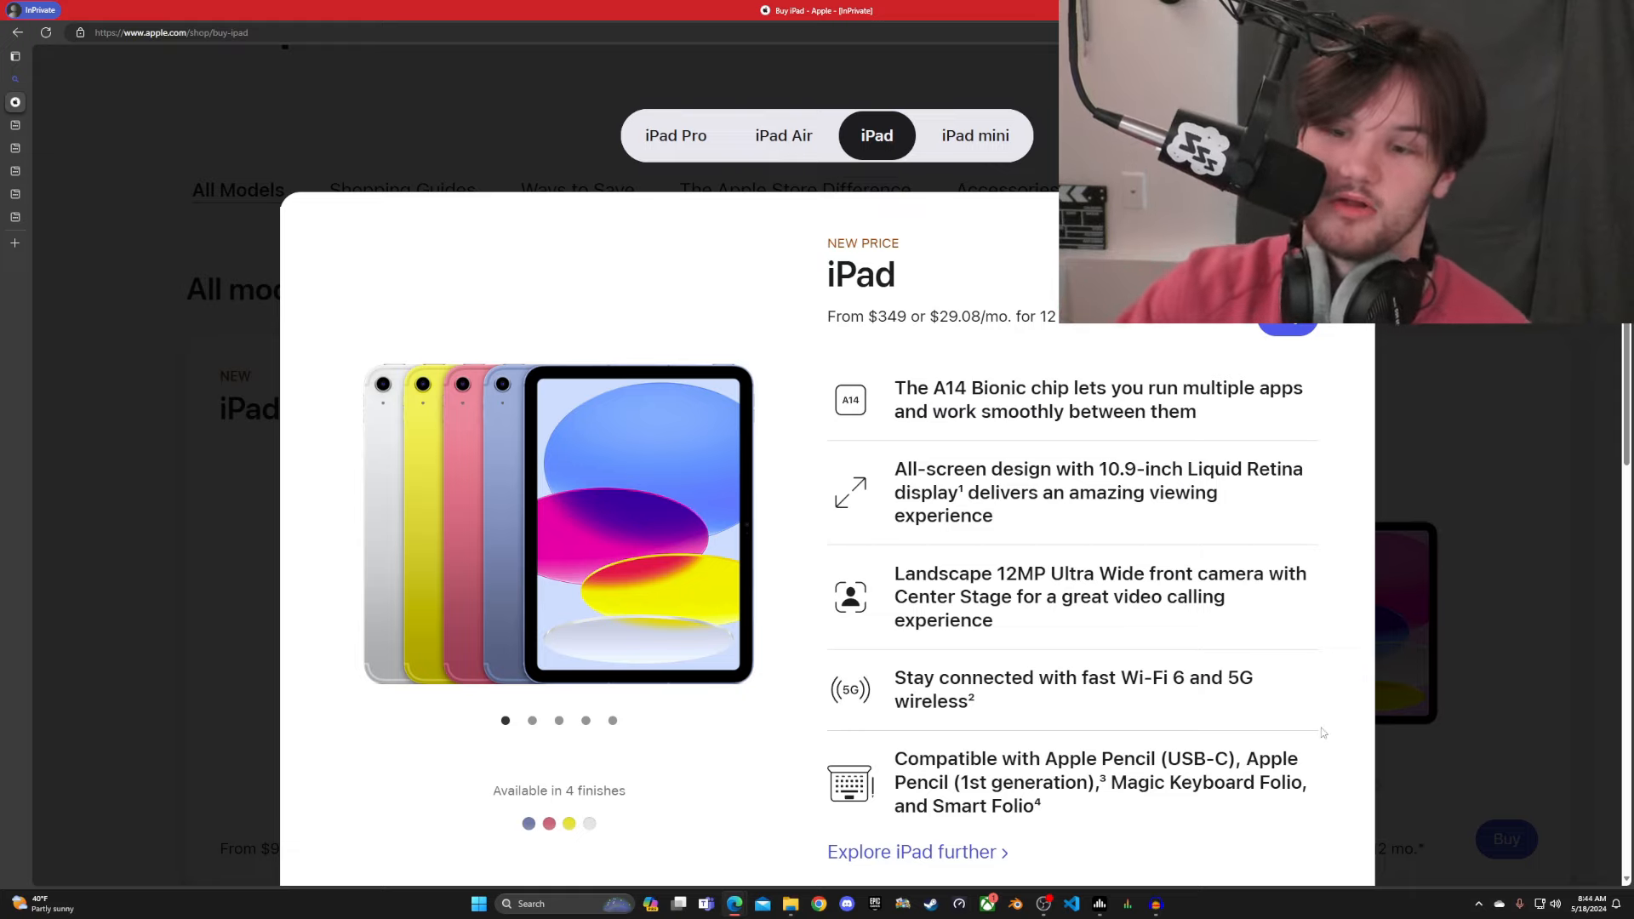
pyautogui.moveTo(1168, 667)
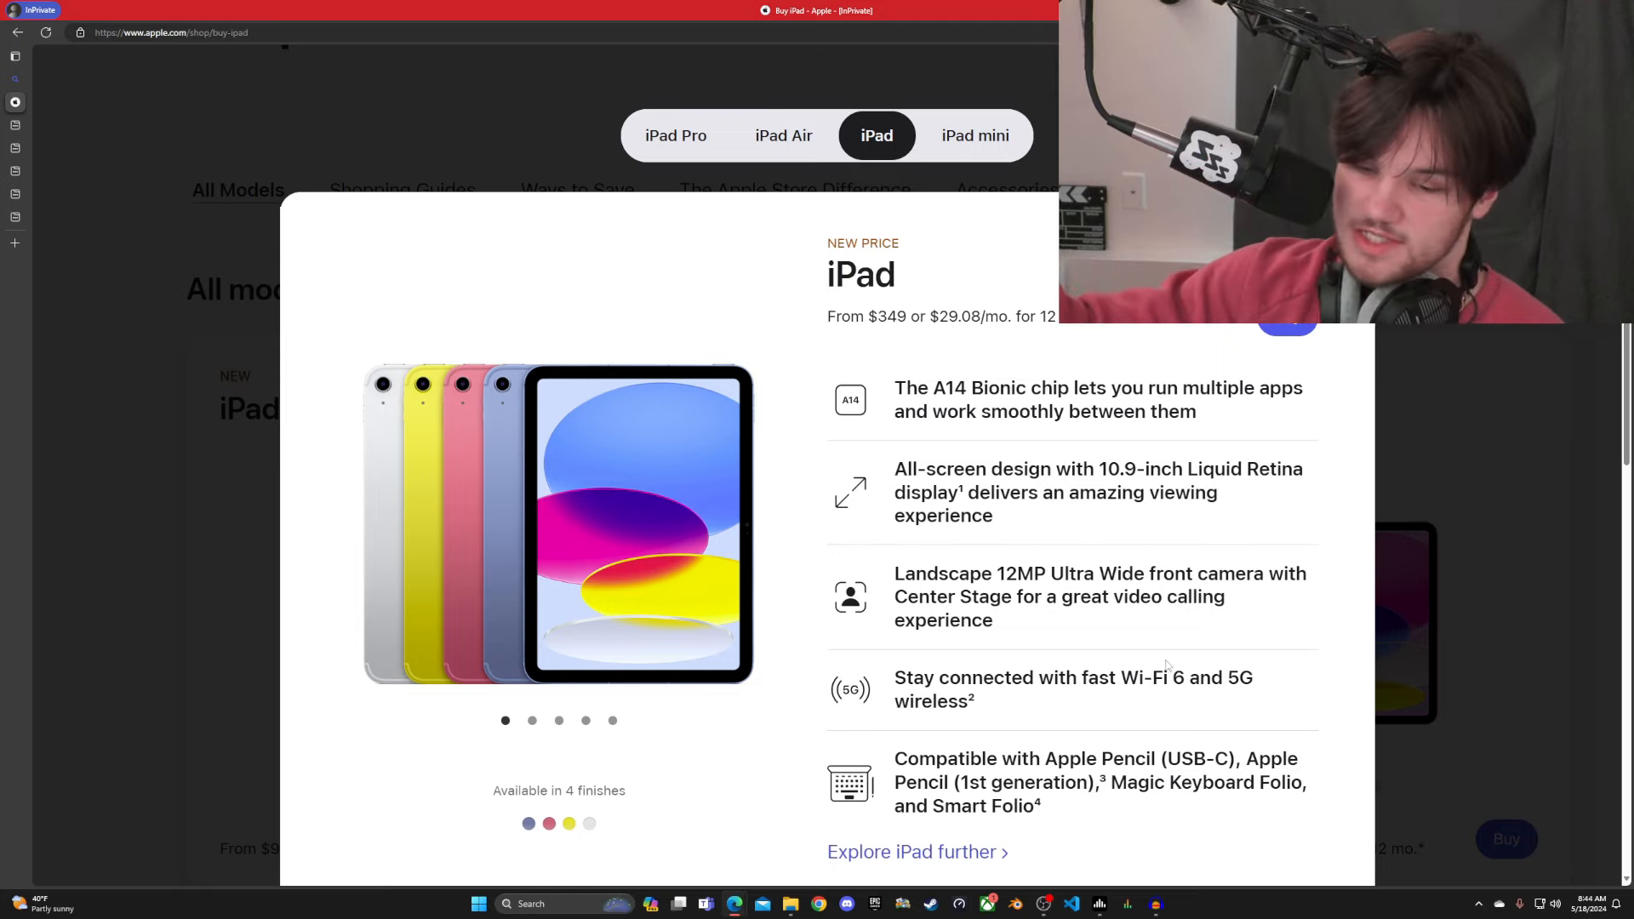
pyautogui.moveTo(1116, 711)
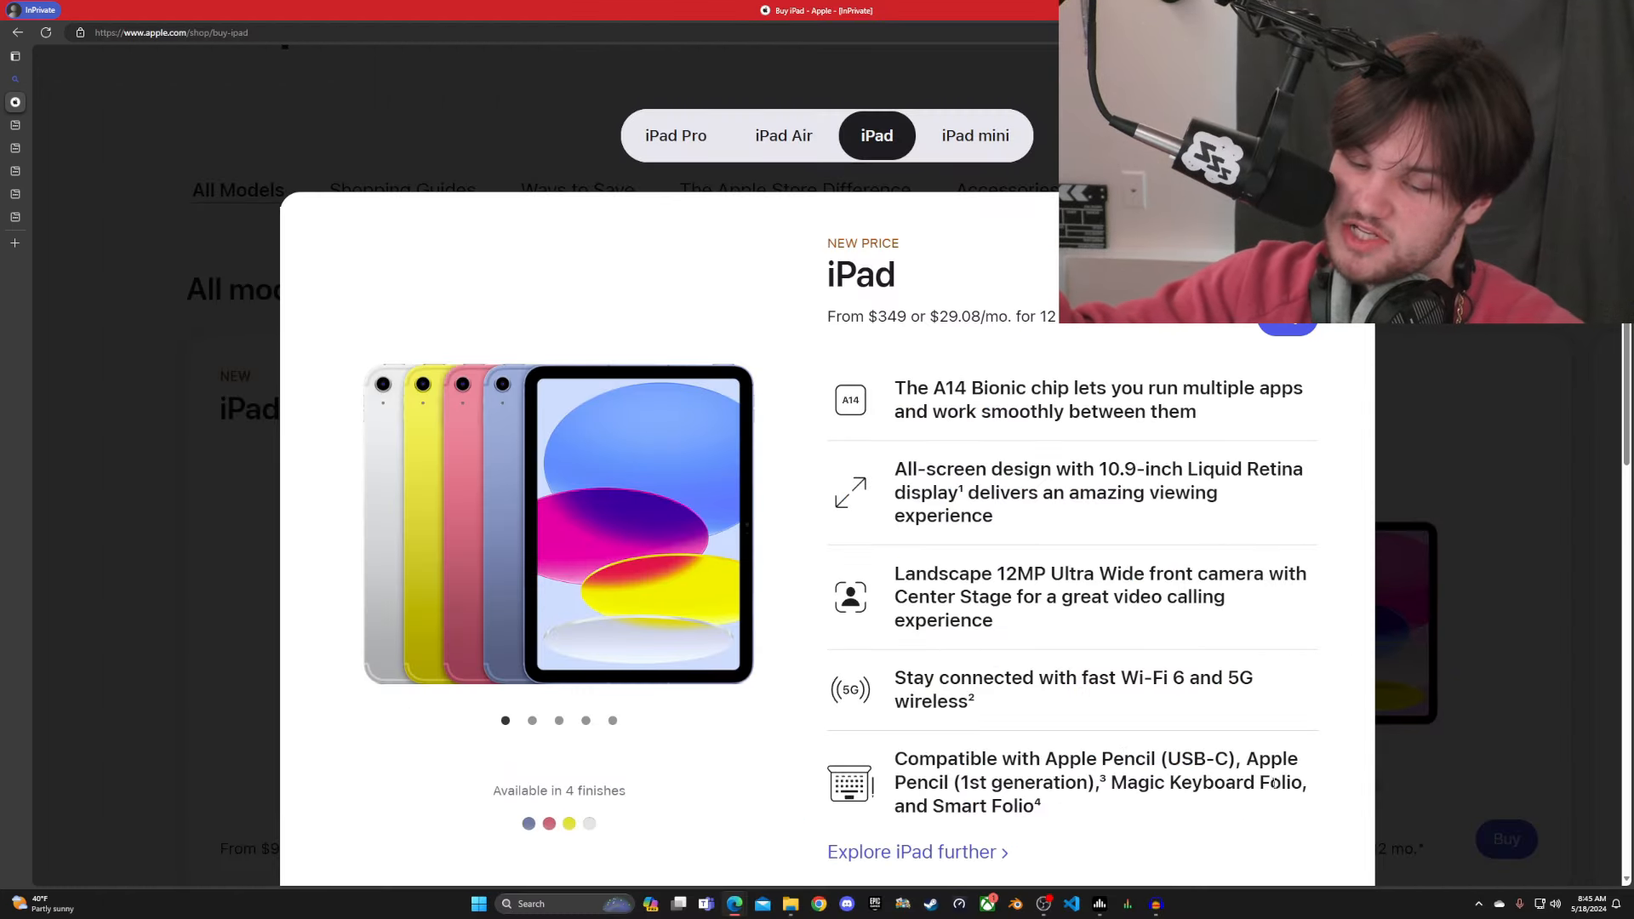
# Show the iPad Air 11-inch details and reveal its installments, trade-in and engraving options.
pyautogui.click(783, 137)
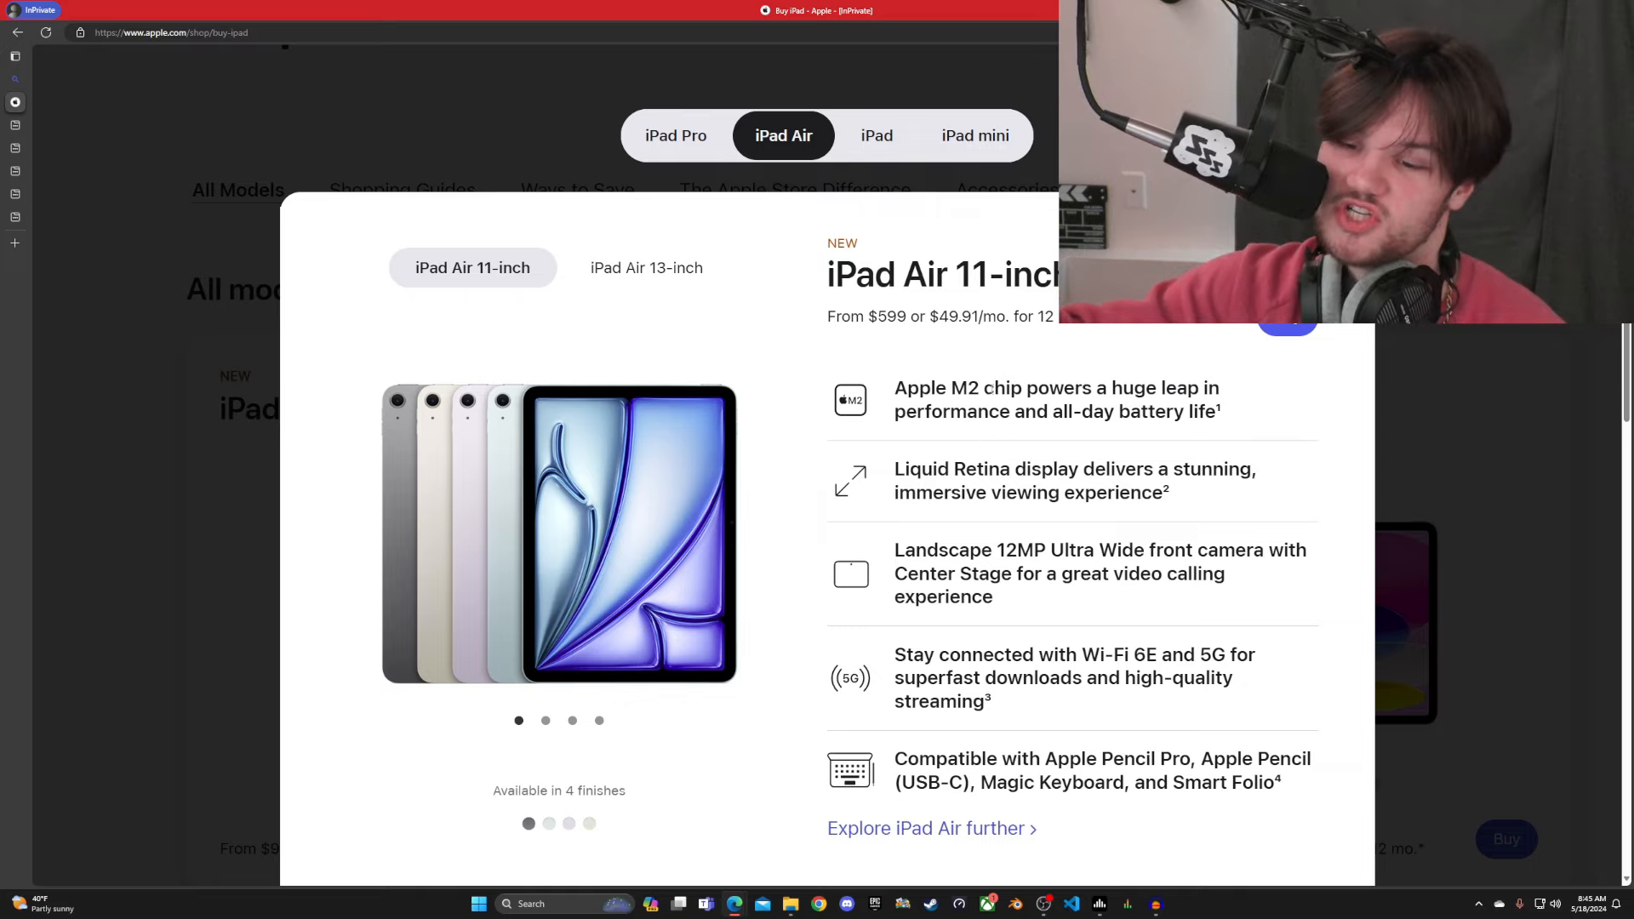
pyautogui.moveTo(730, 439)
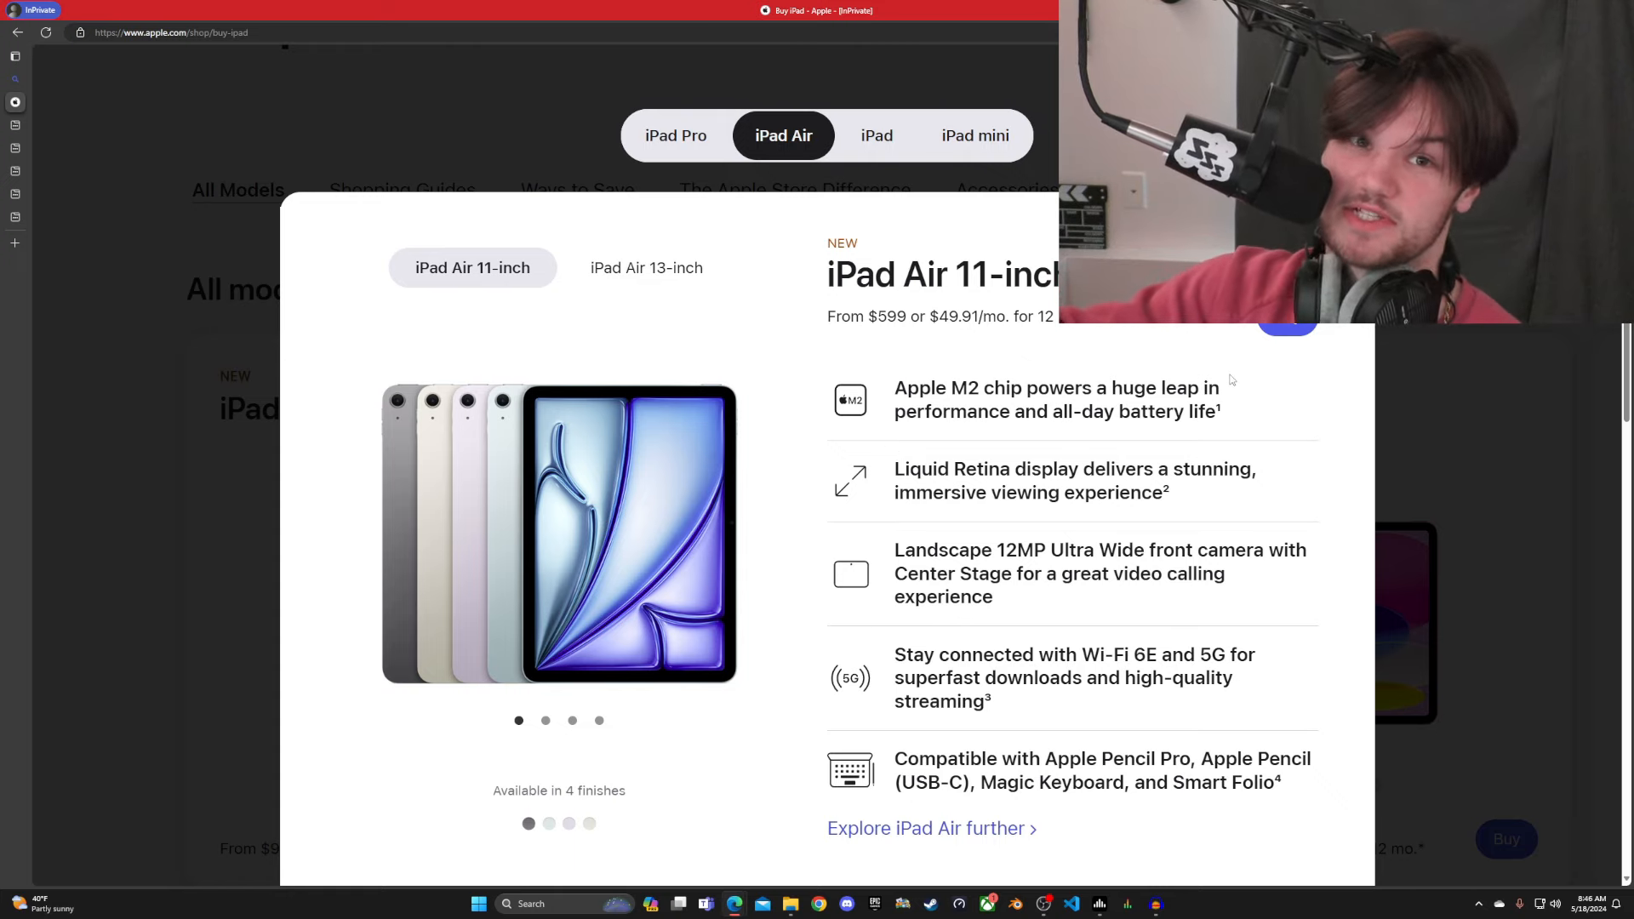
pyautogui.scroll(-3)
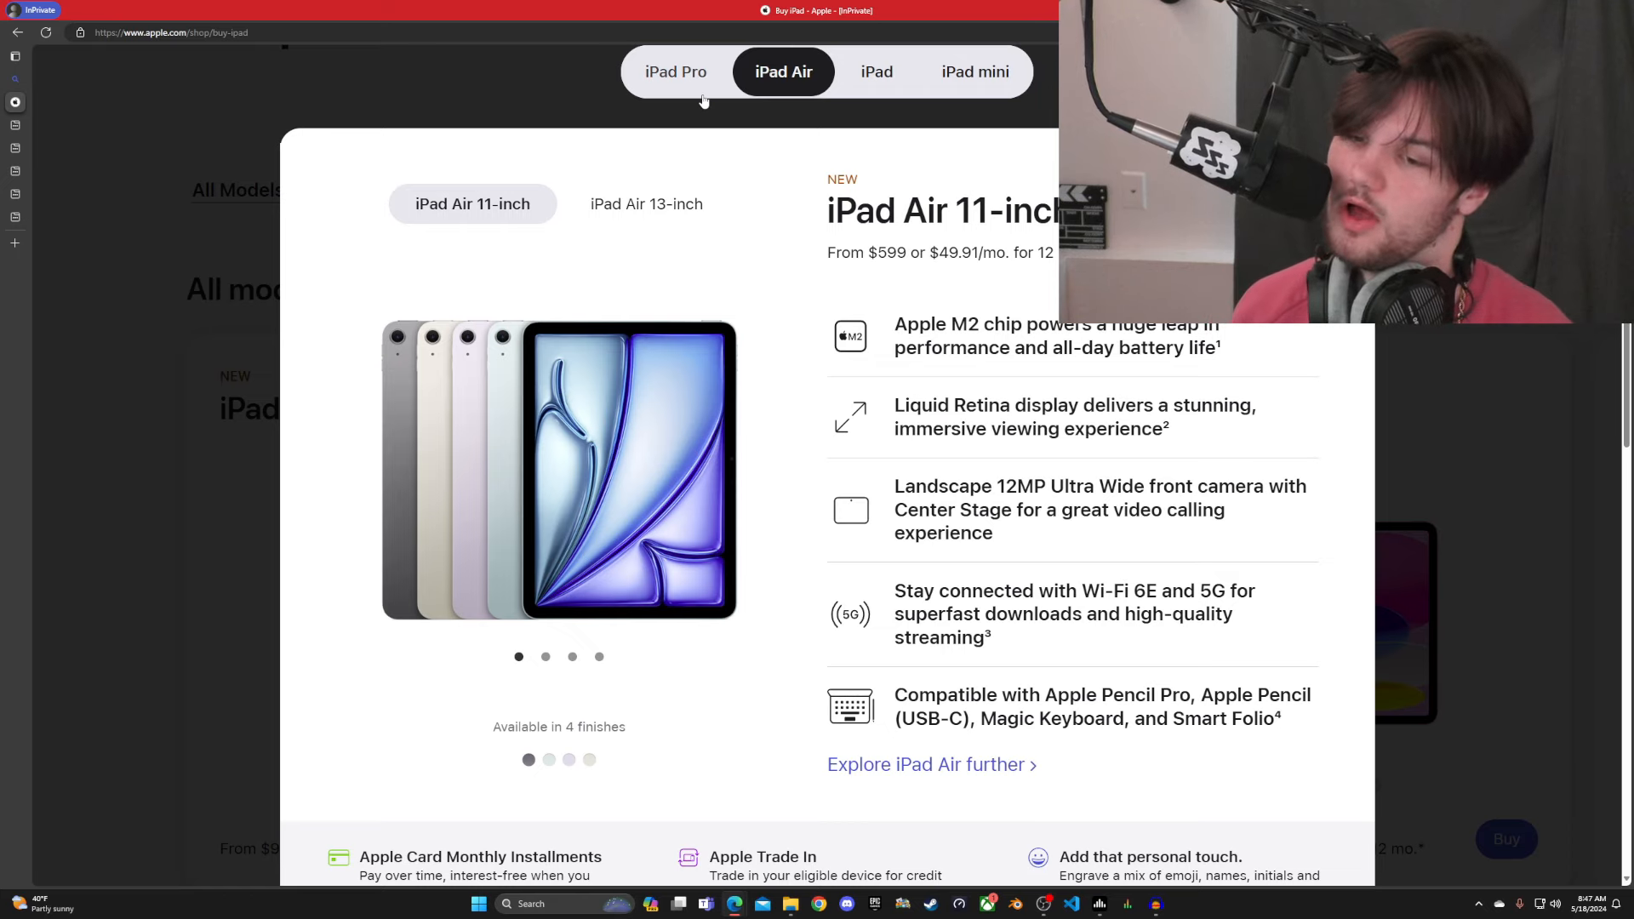
pyautogui.click(675, 71)
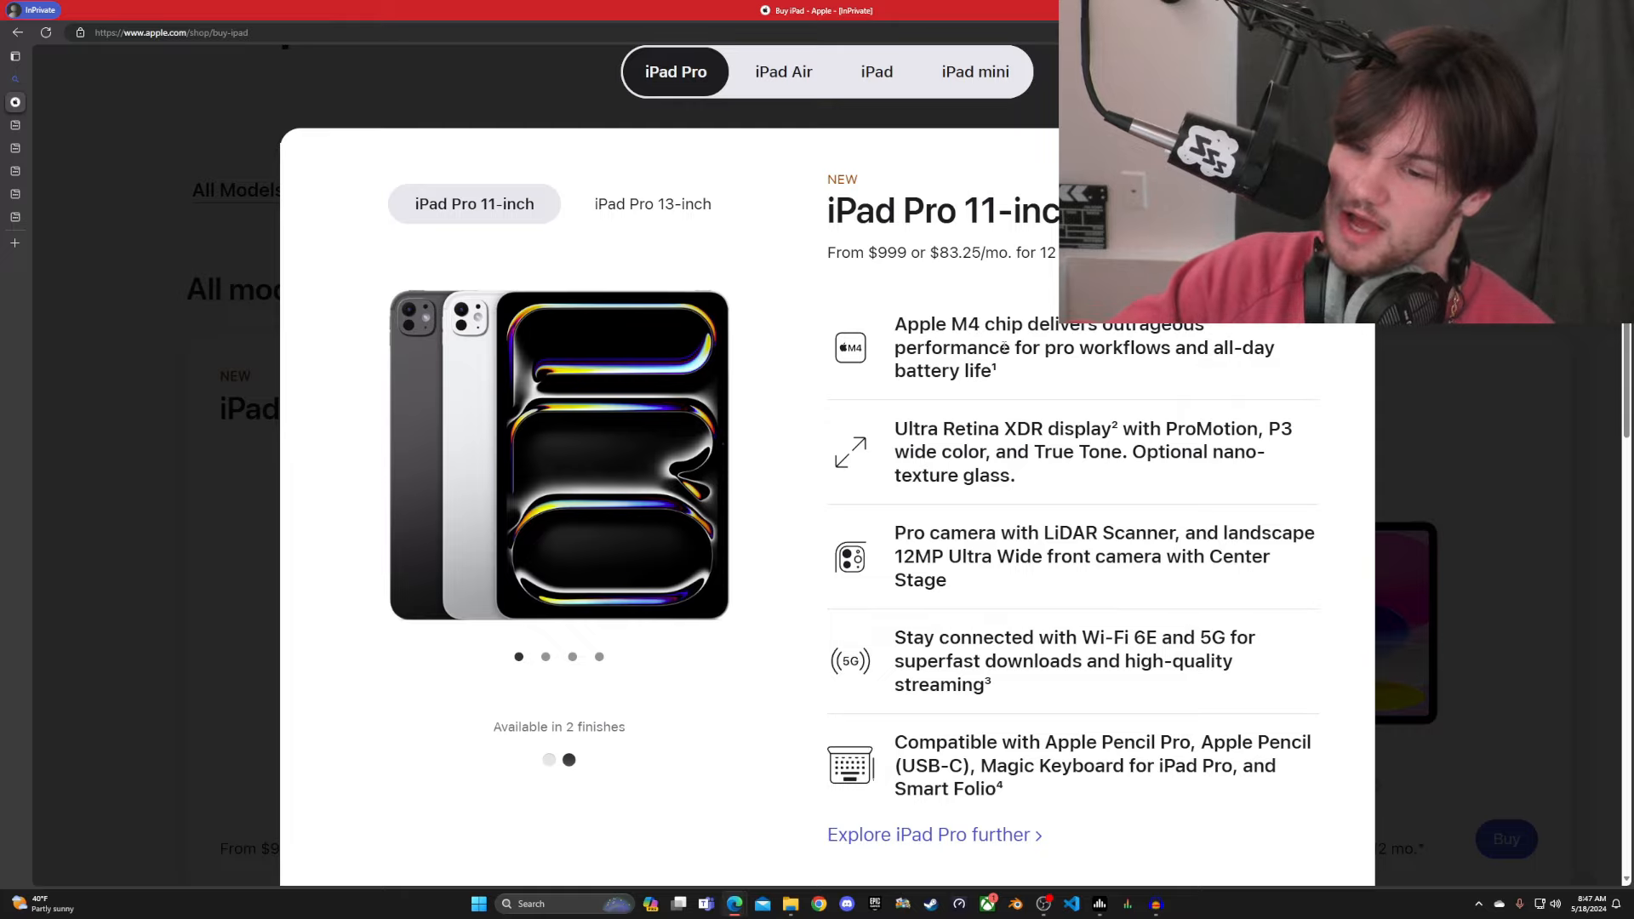
pyautogui.moveTo(1264, 378)
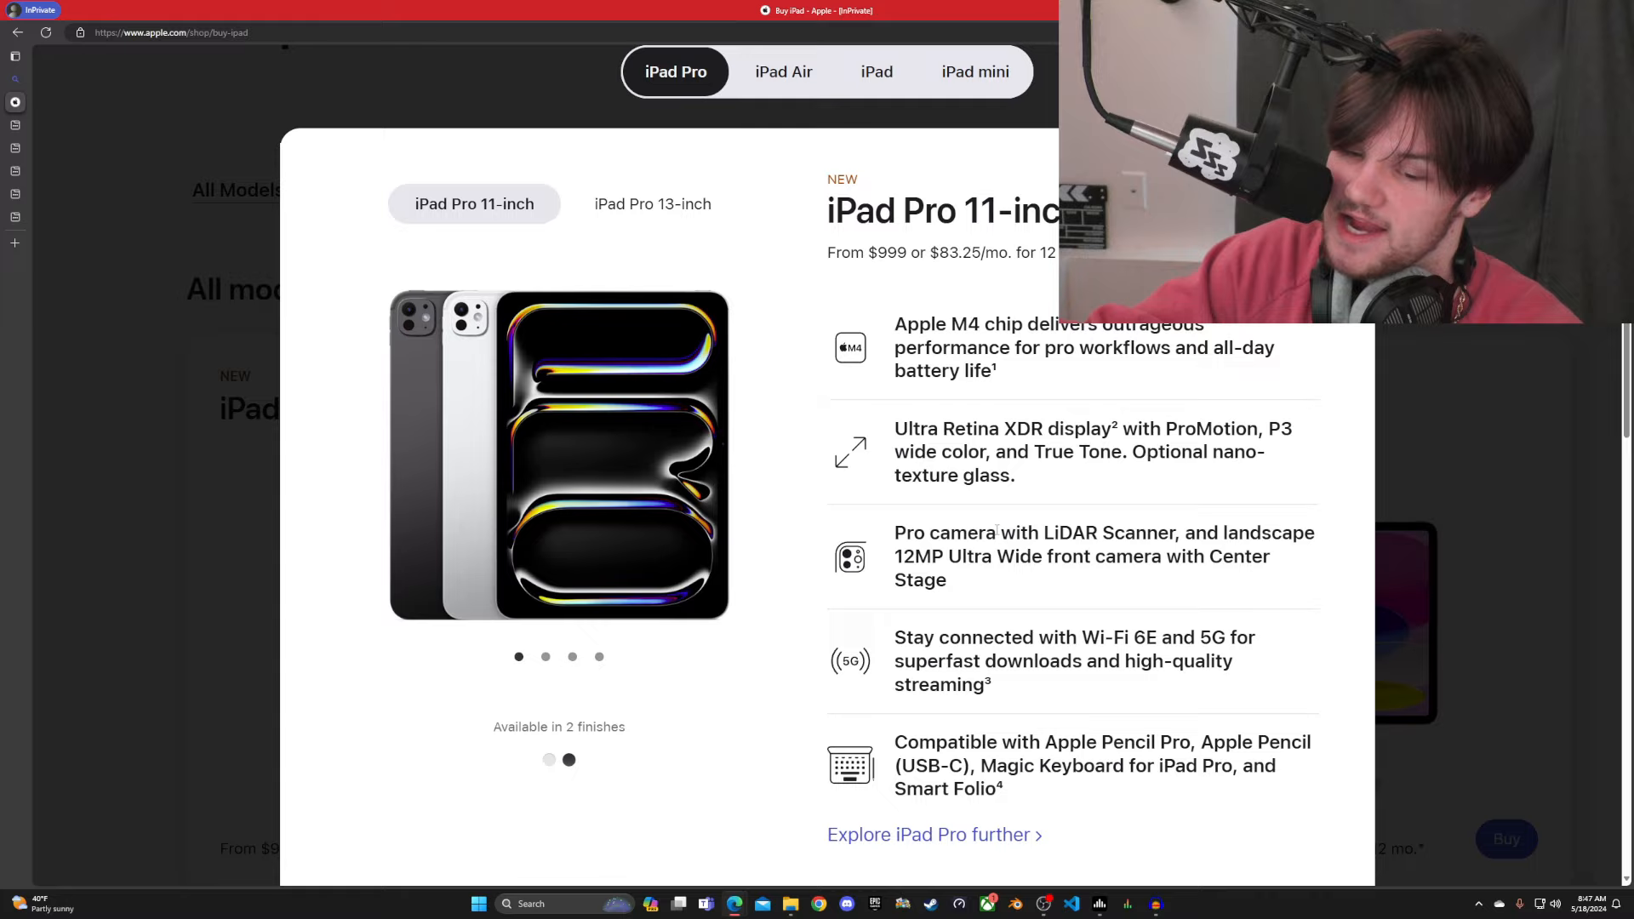
pyautogui.moveTo(725, 171)
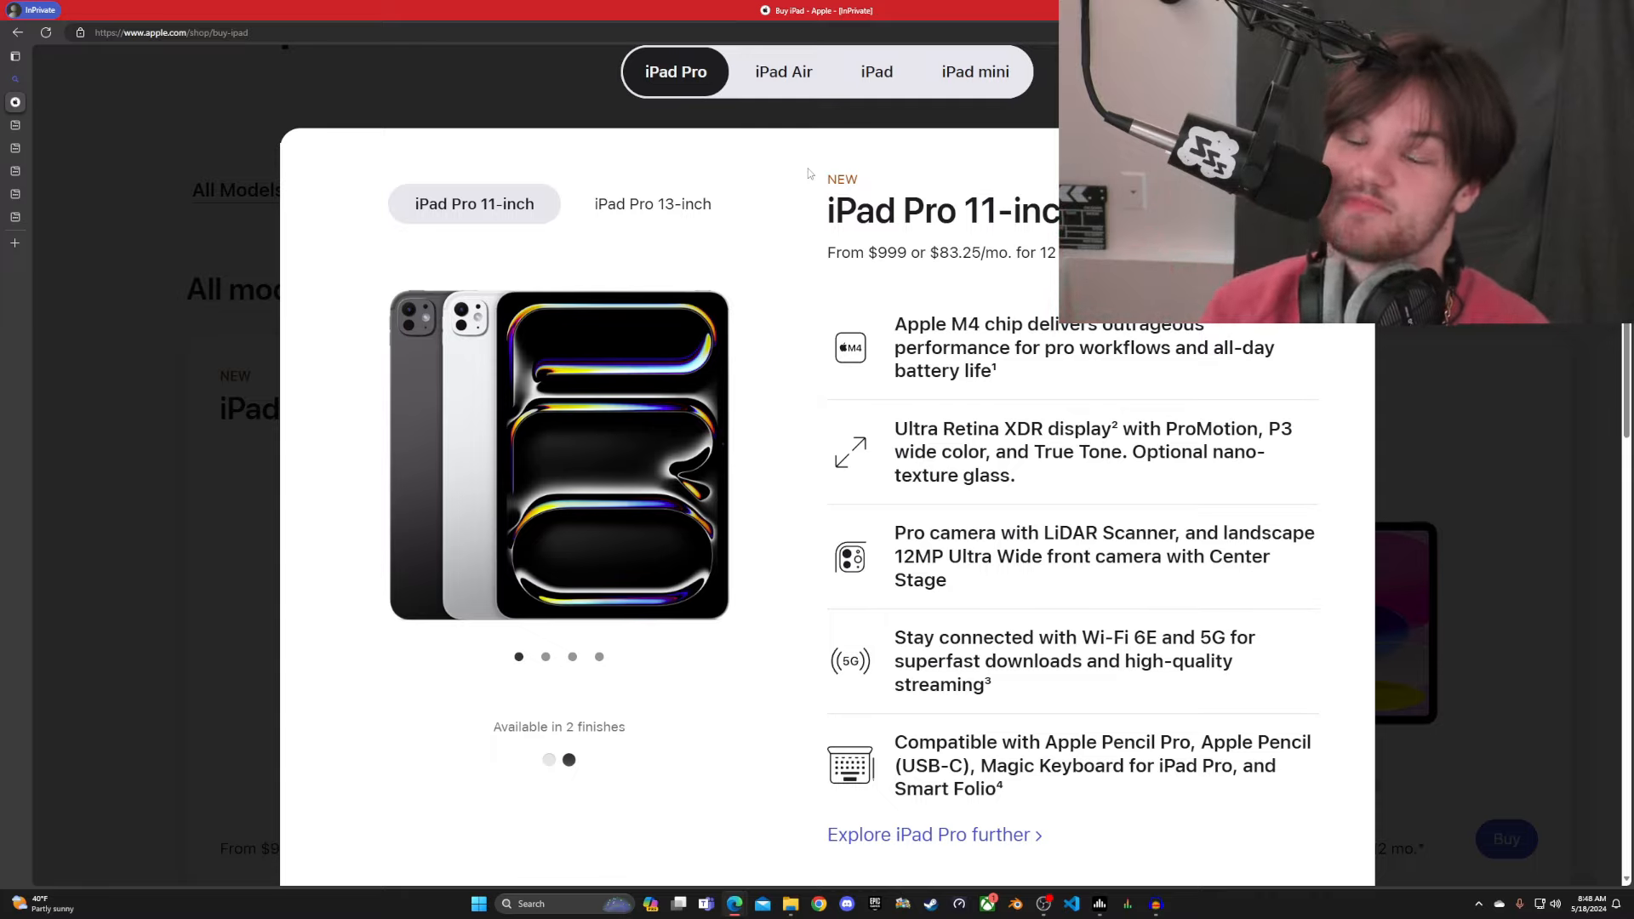
pyautogui.moveTo(786, 184)
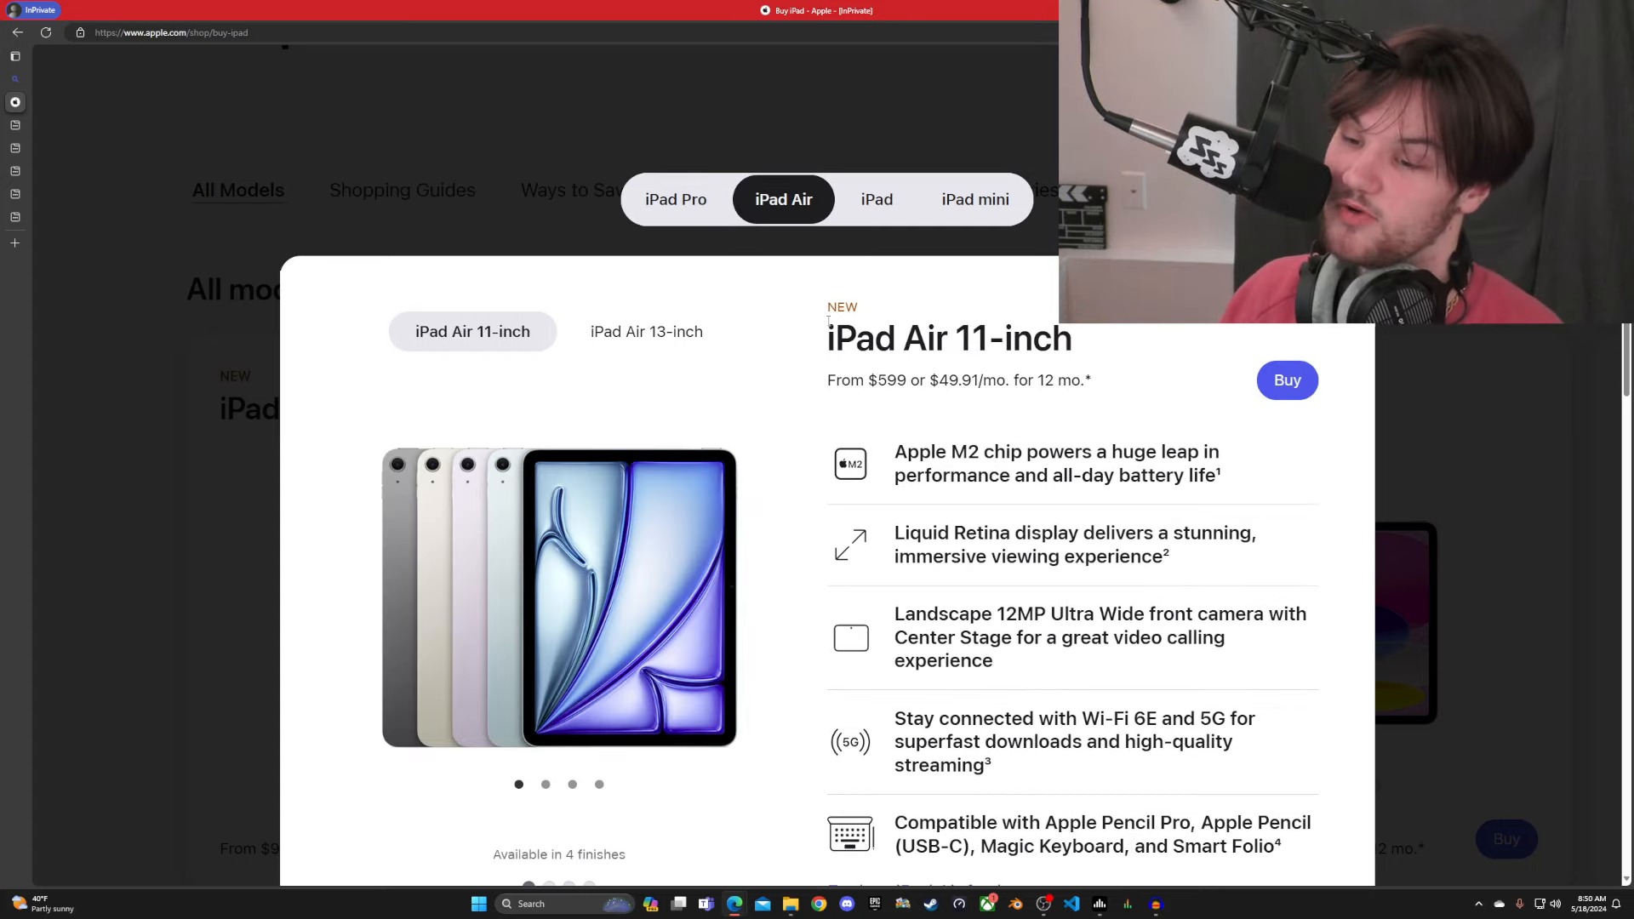
pyautogui.scroll(-3)
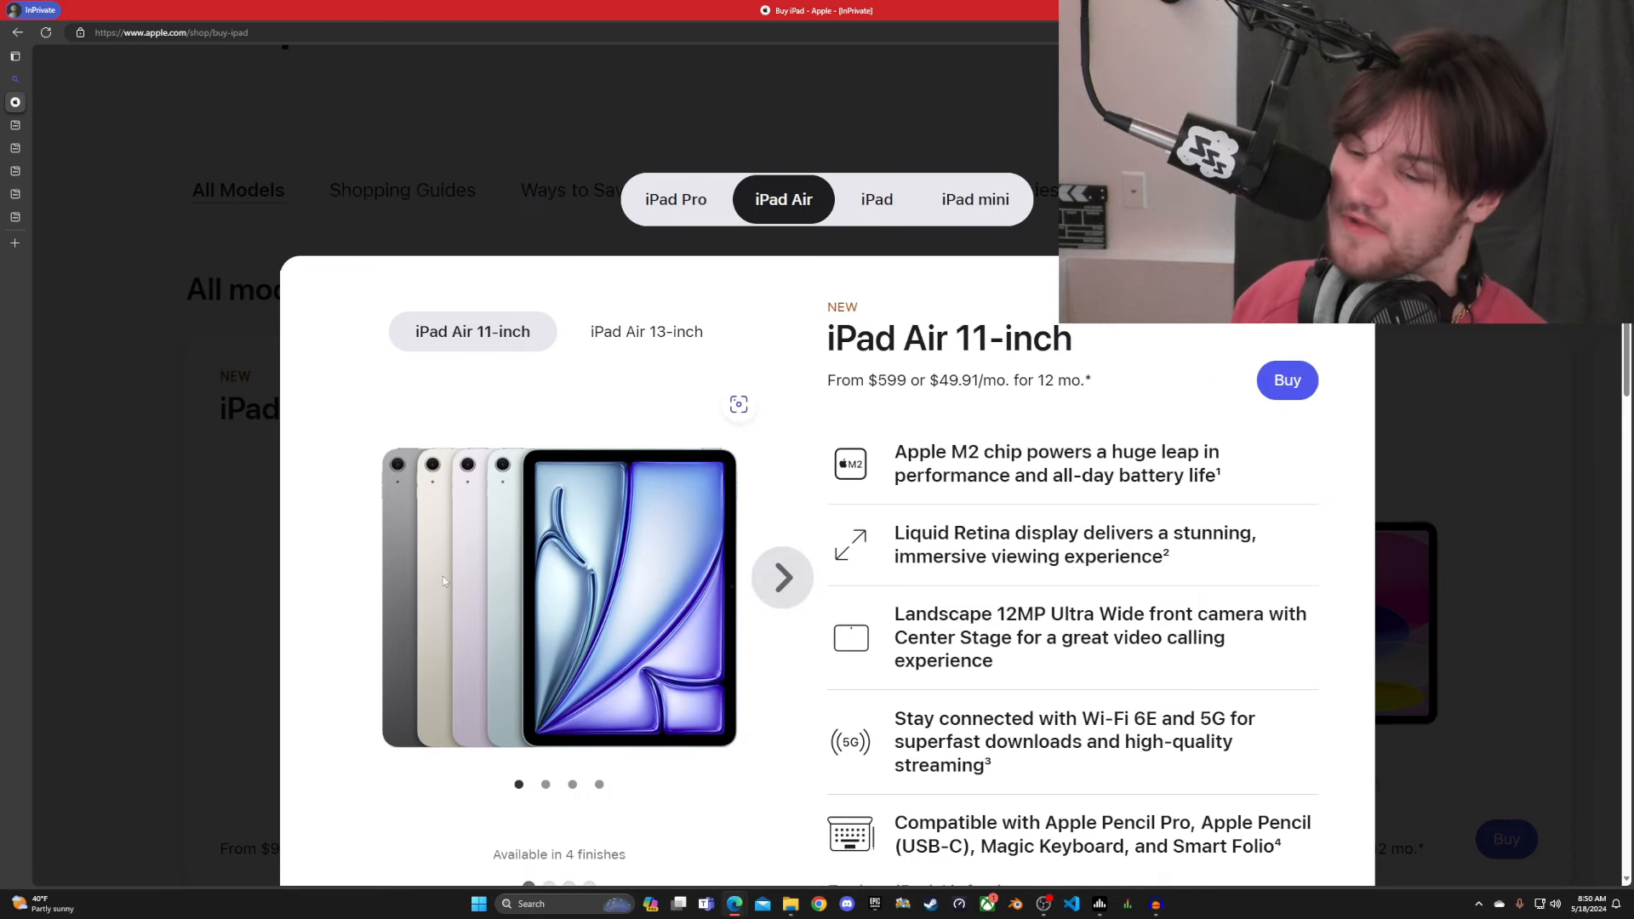
pyautogui.moveTo(997, 684)
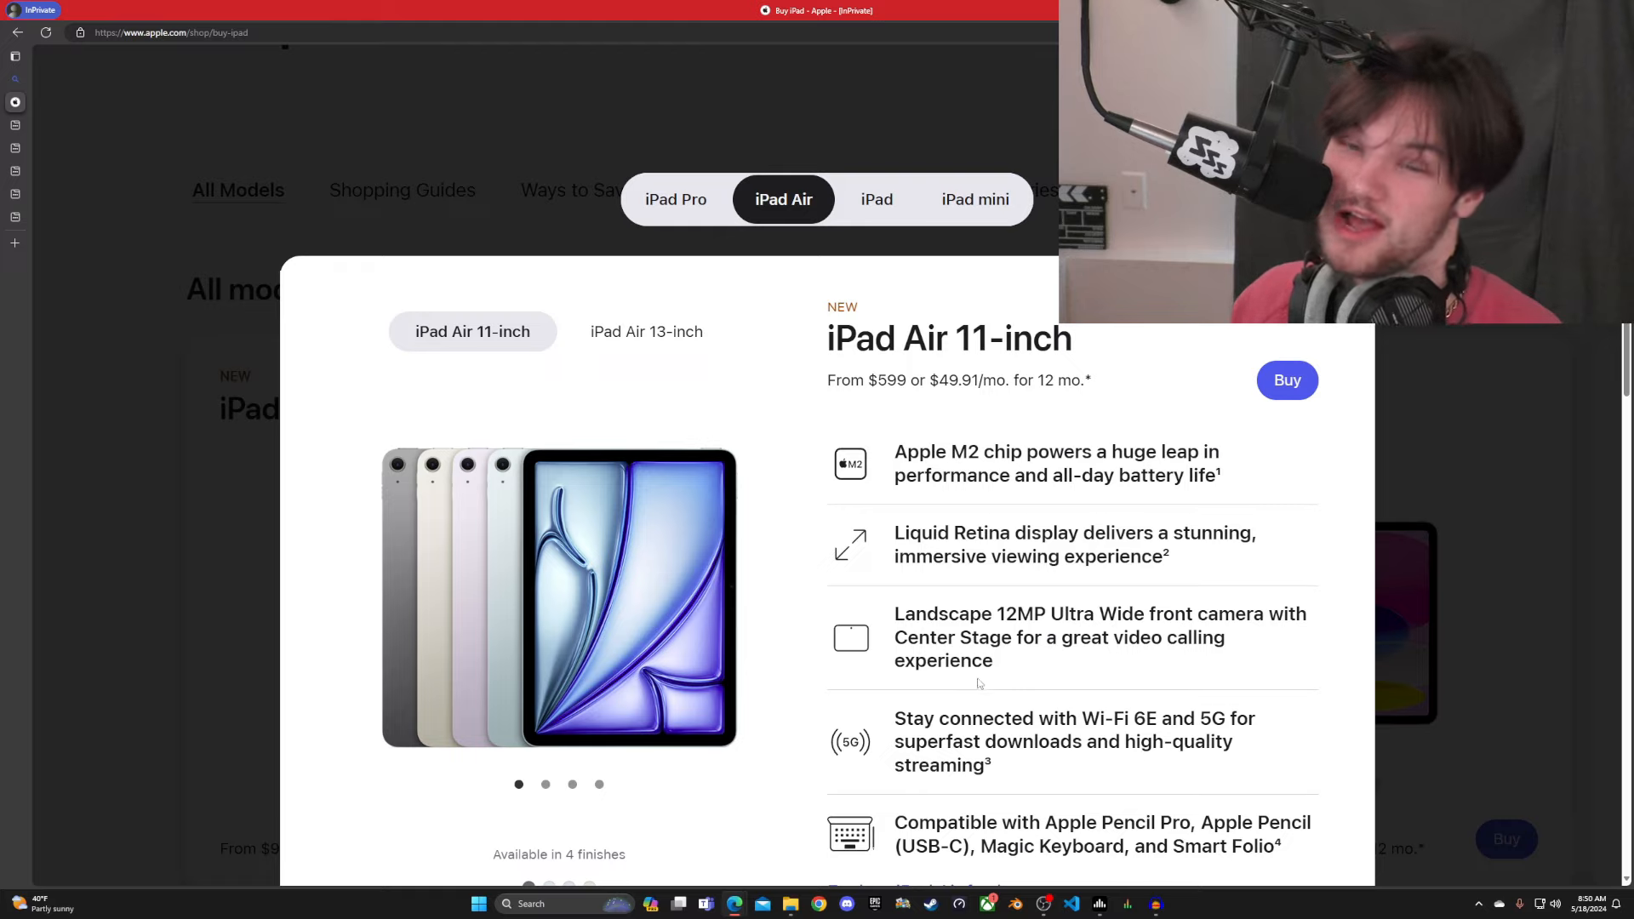
pyautogui.moveTo(550, 314)
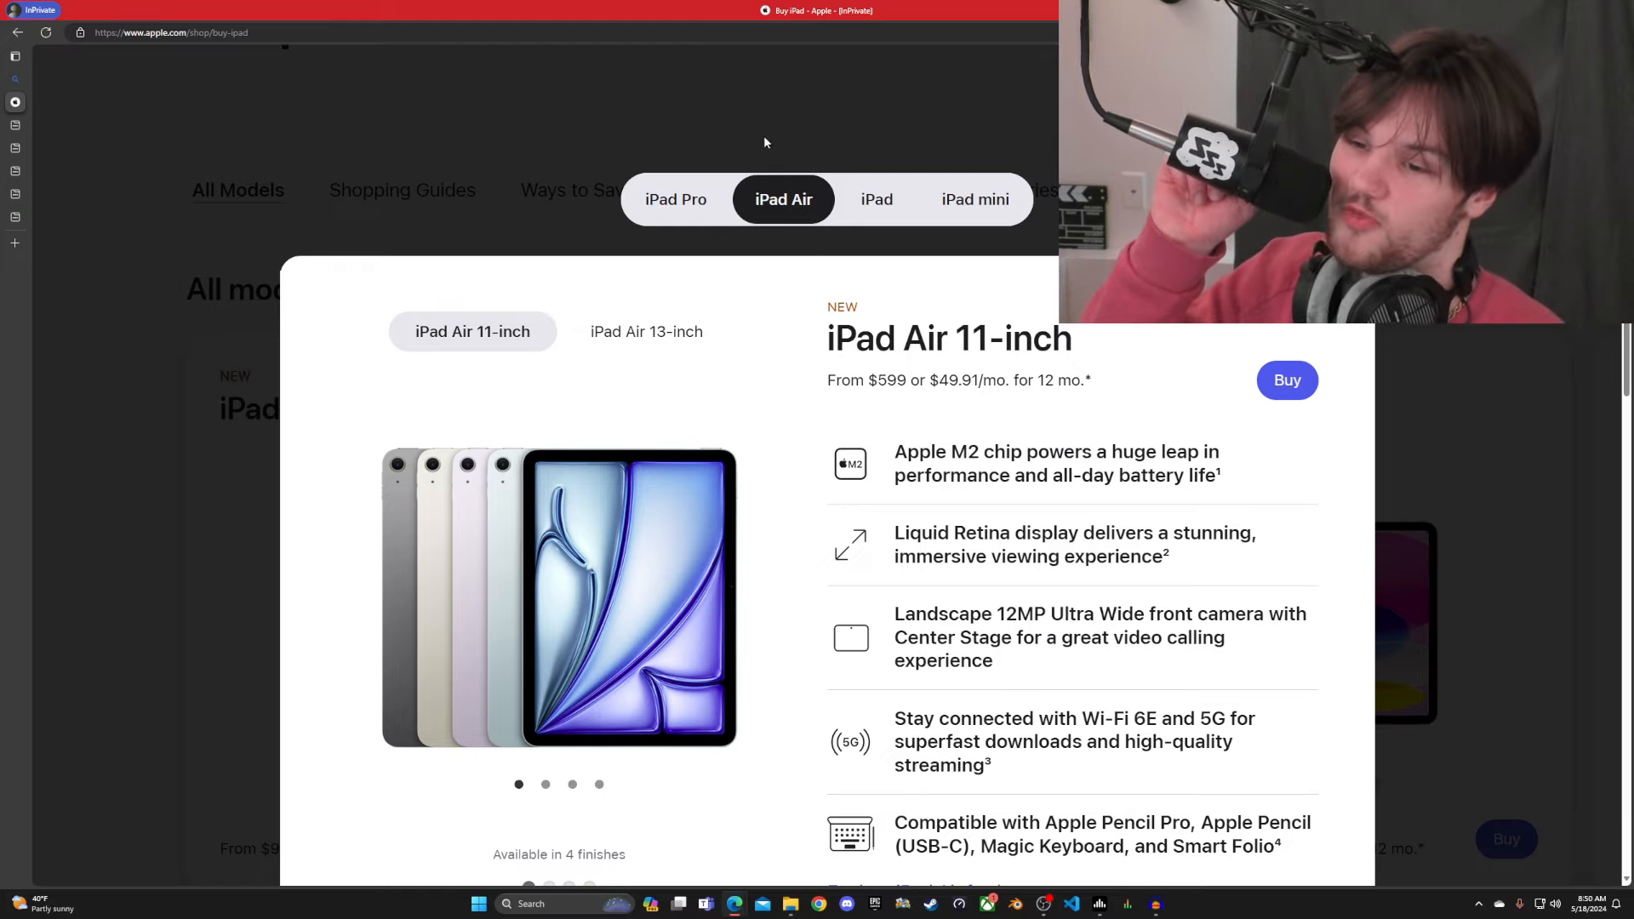
pyautogui.click(874, 199)
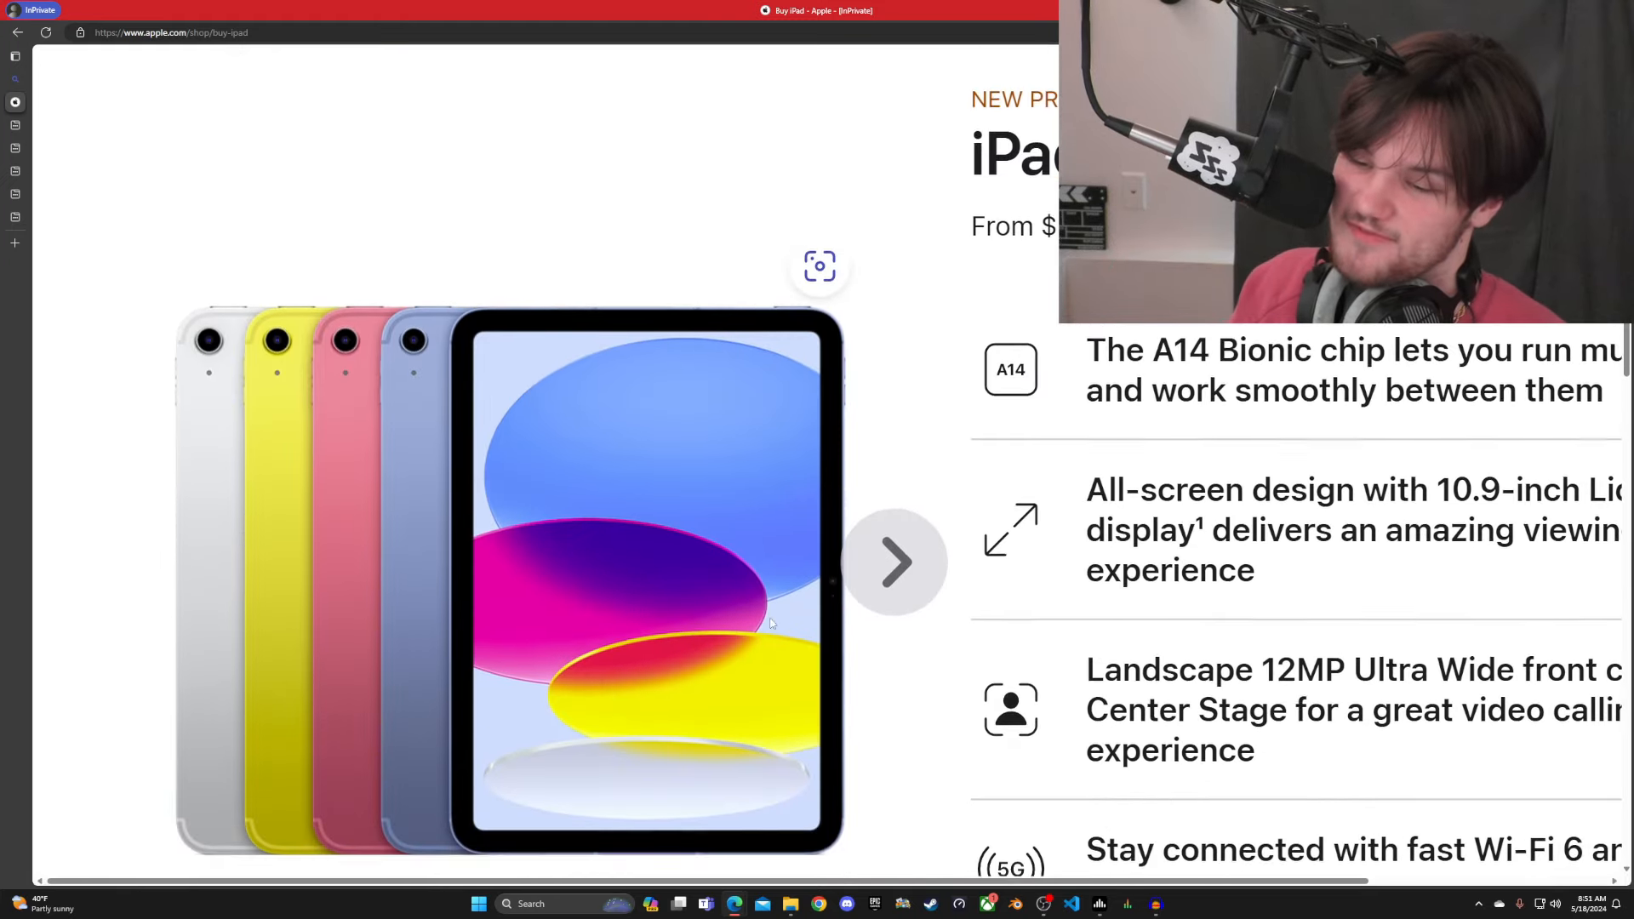
pyautogui.scroll(-3)
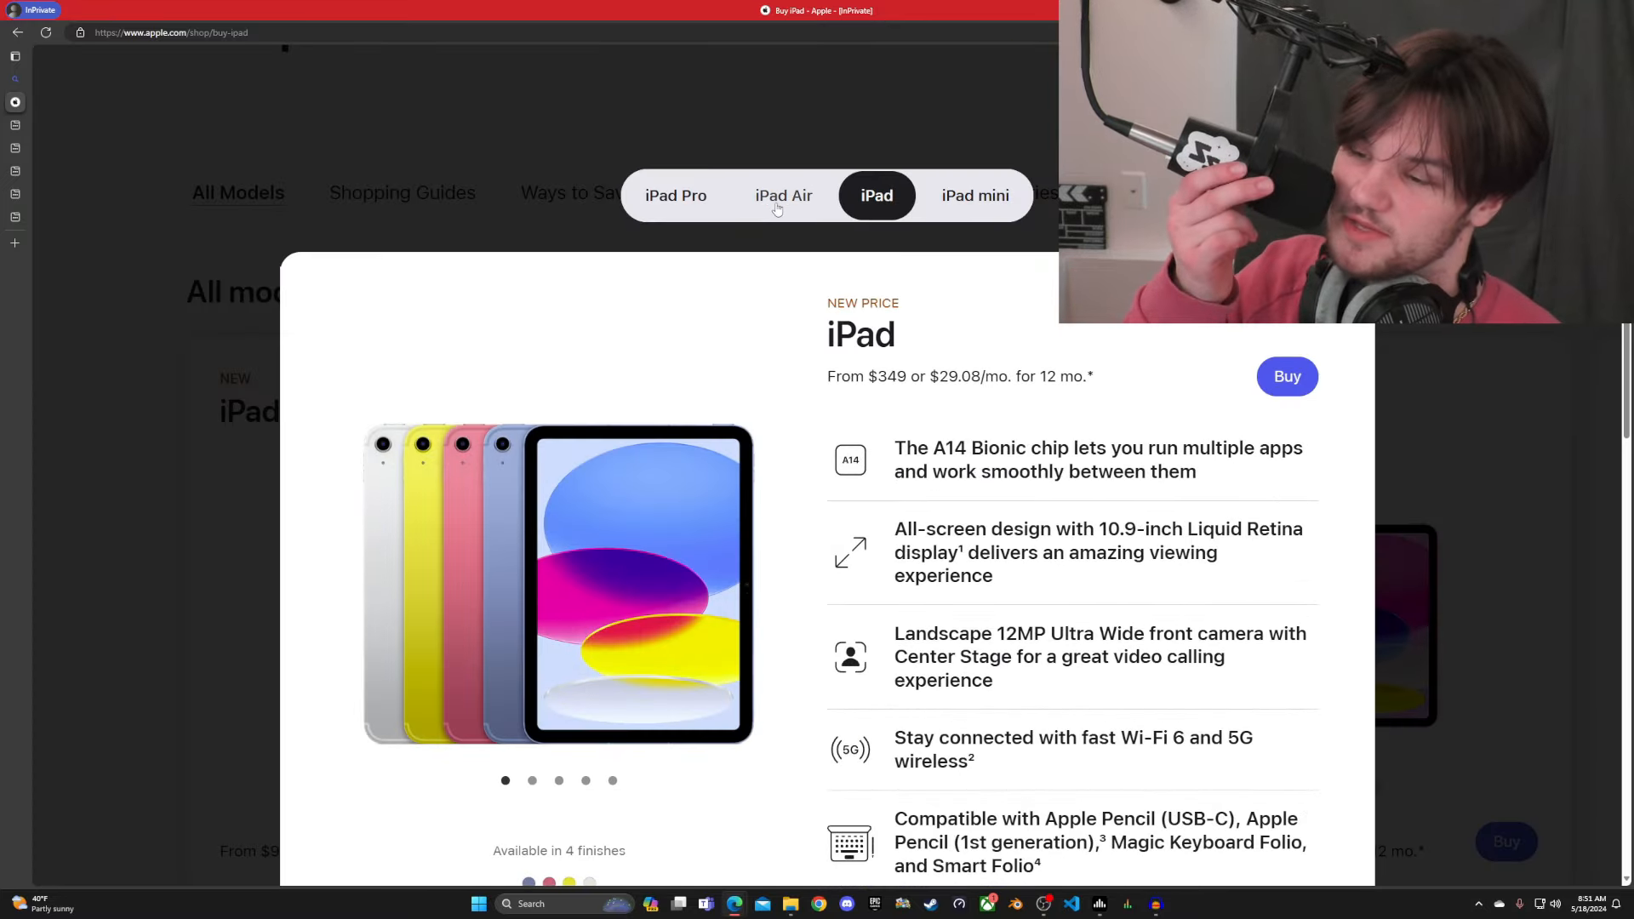
pyautogui.click(675, 136)
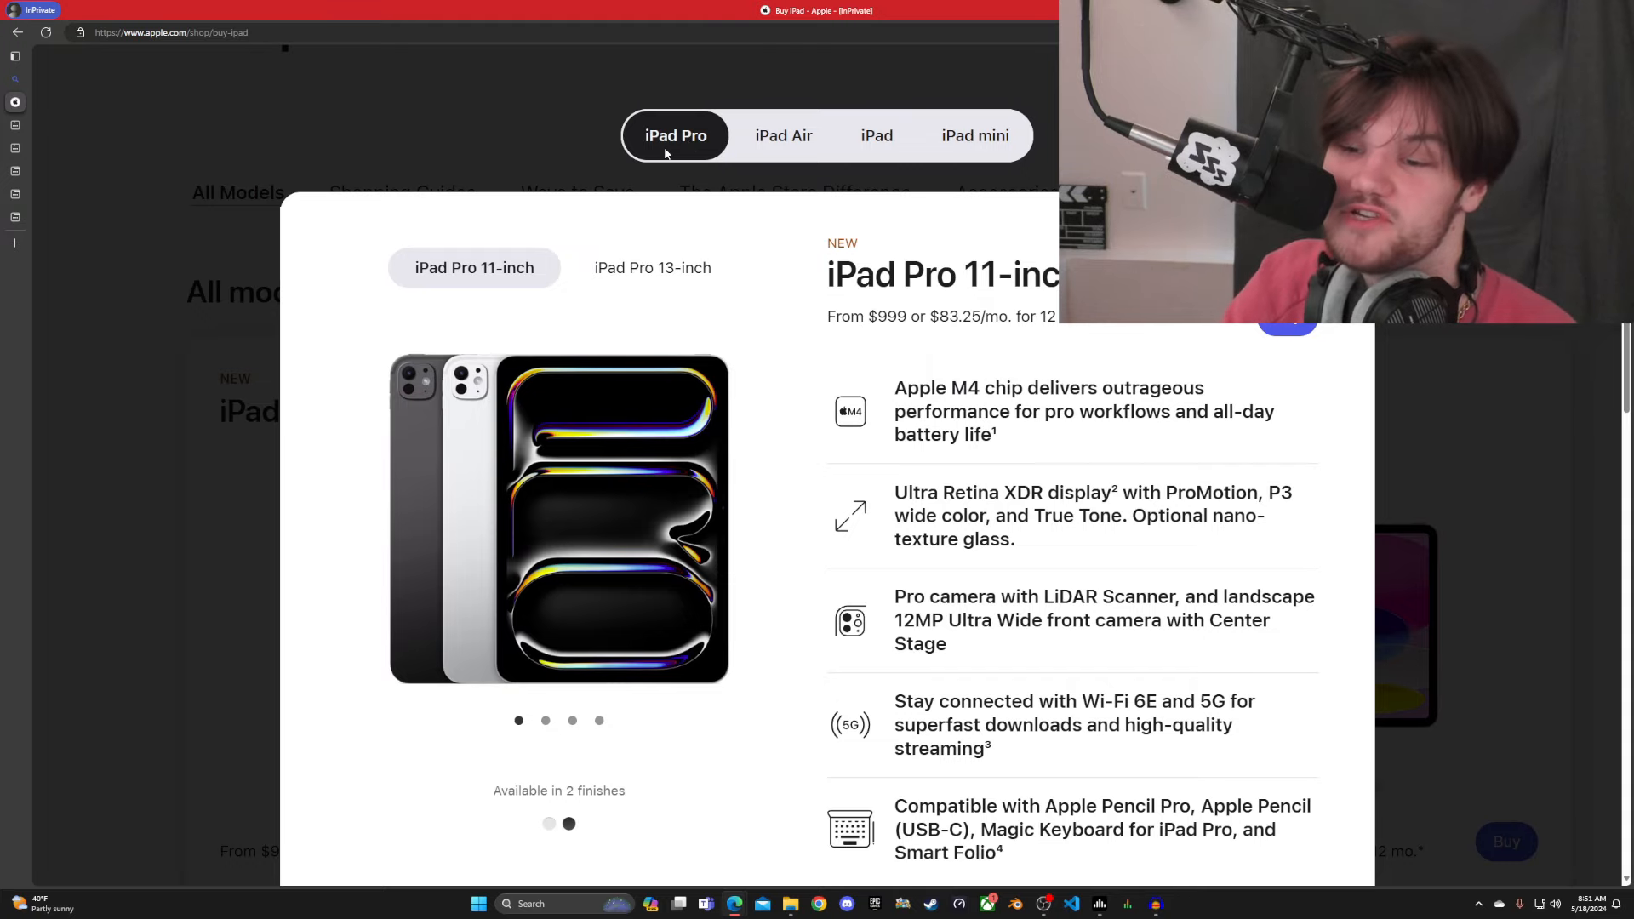
pyautogui.scroll(-3)
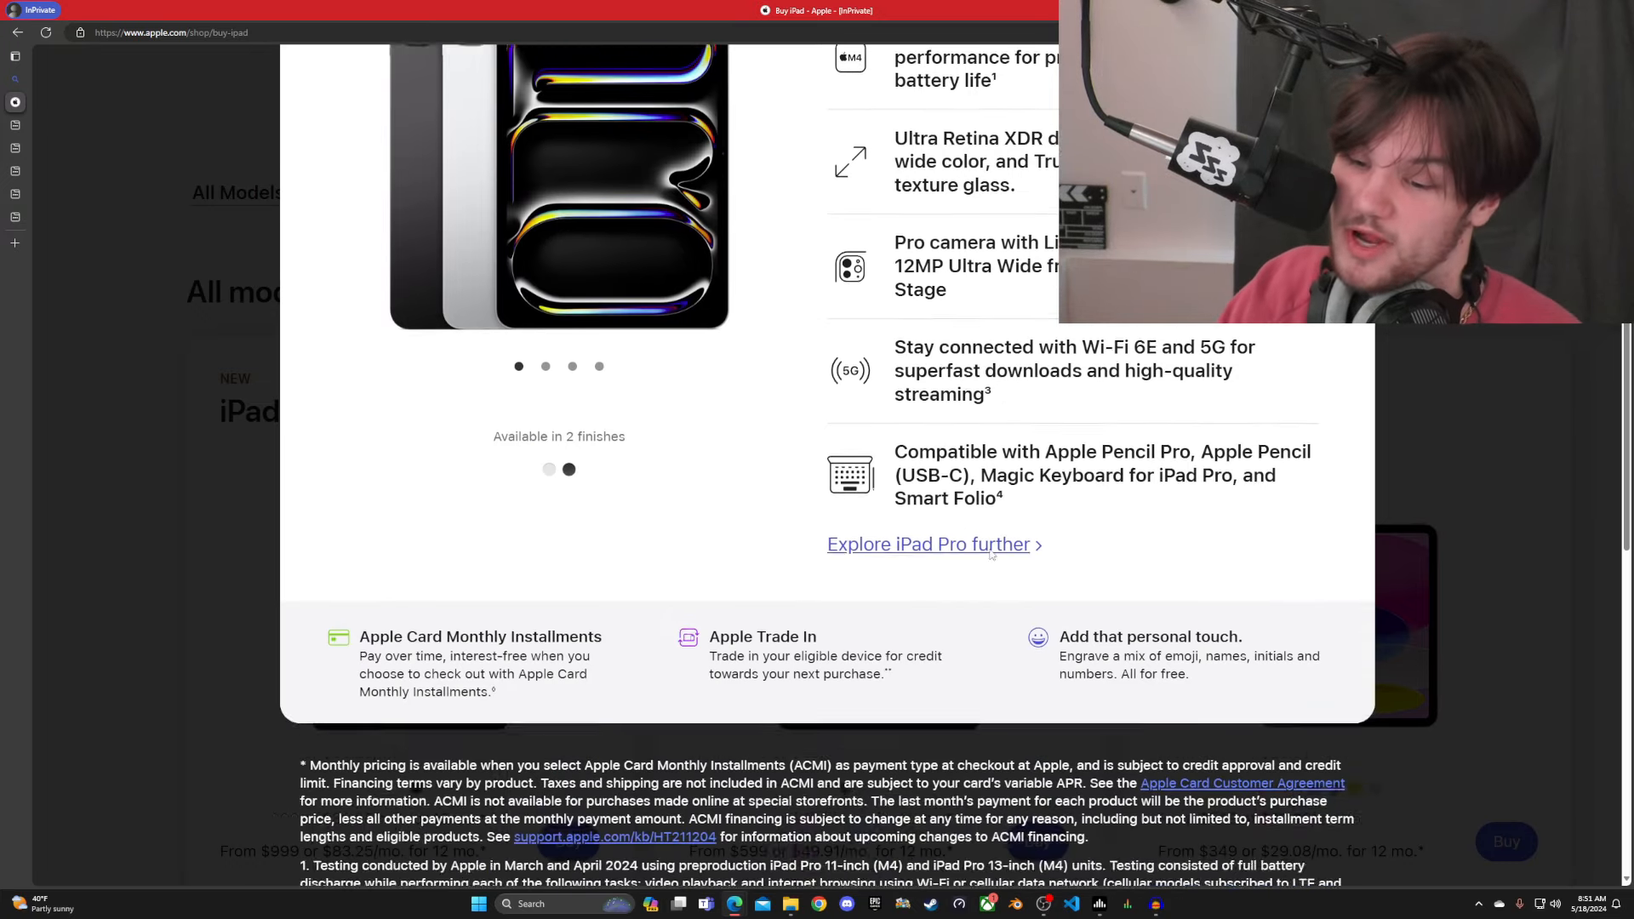
pyautogui.scroll(-3)
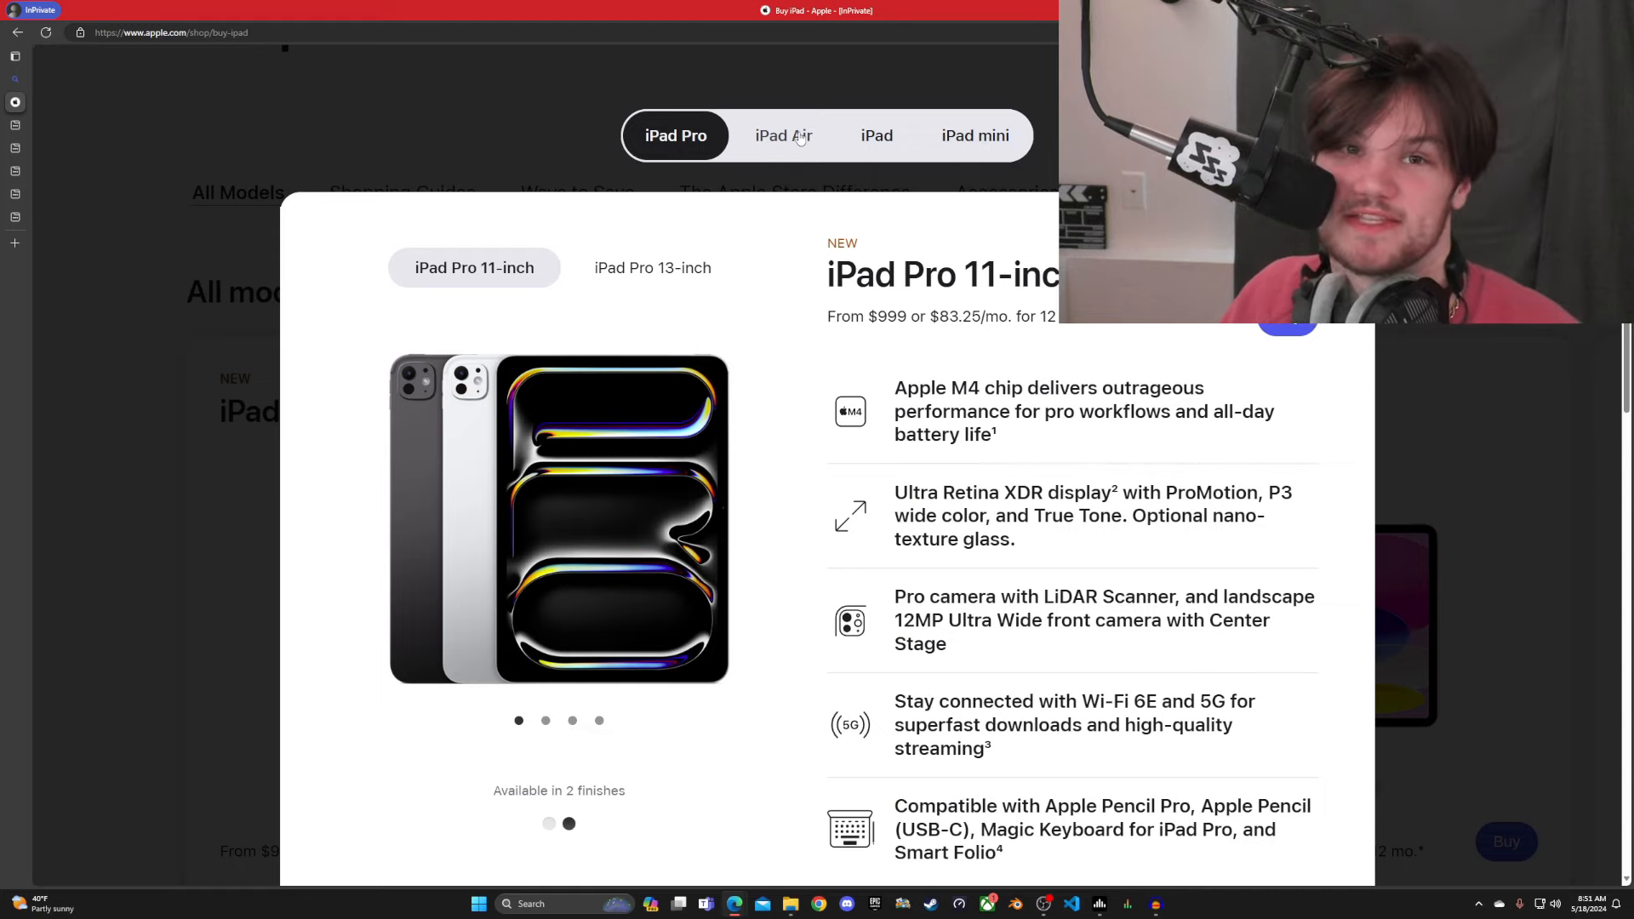
pyautogui.click(782, 137)
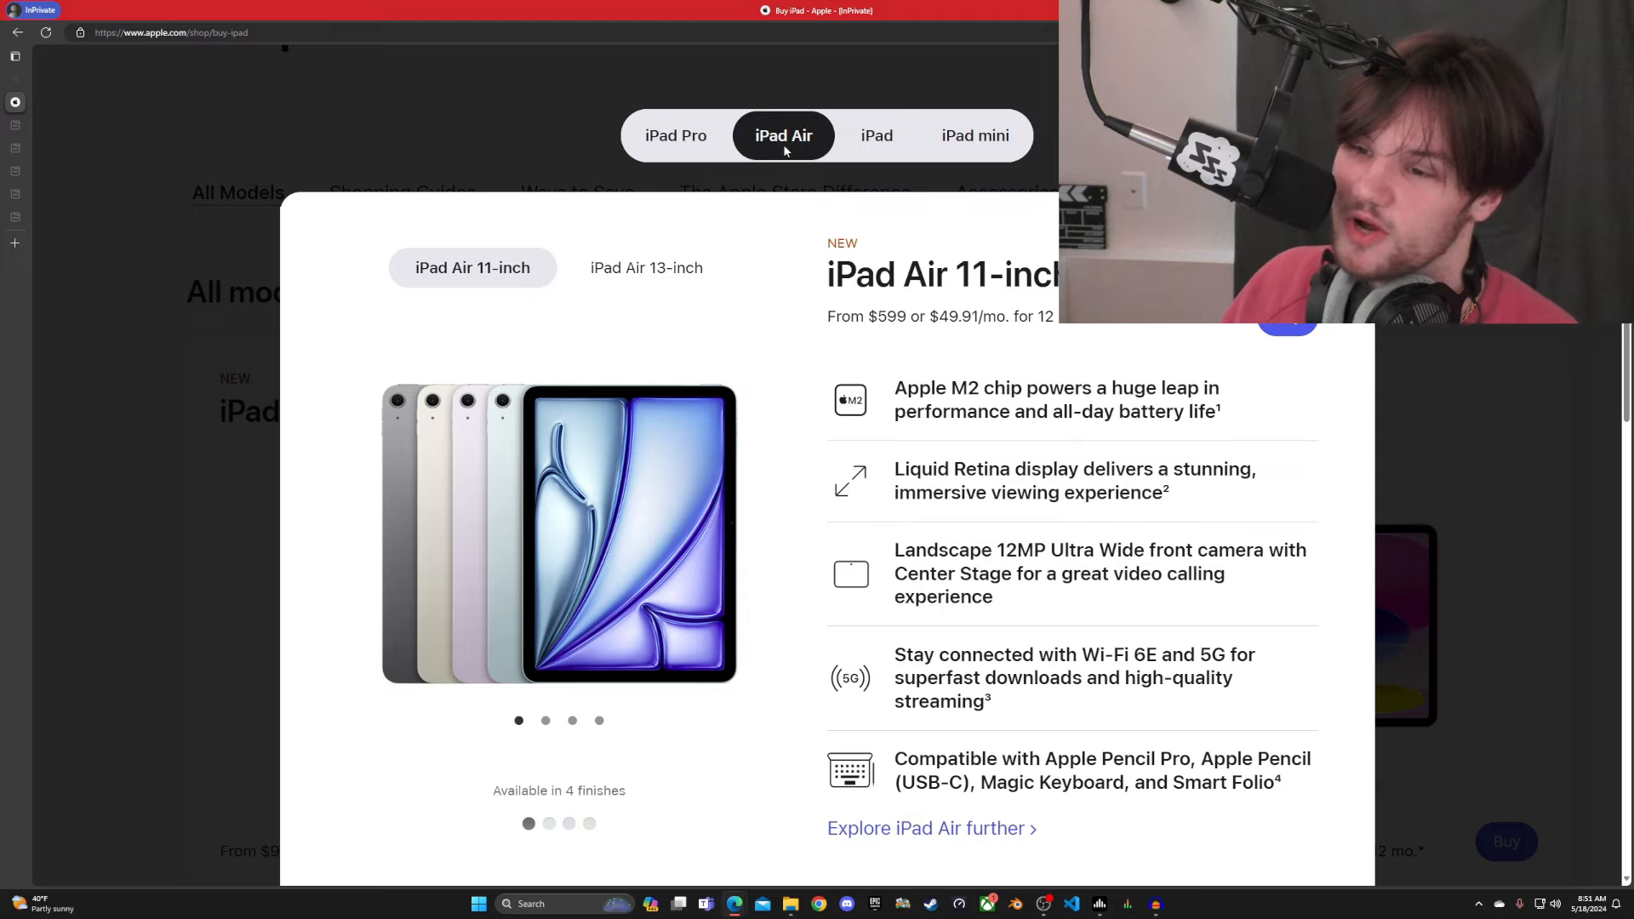
# Toggle between iPad Pro and iPad Air details, ending on the iPad Pro 11-inch from $999.
pyautogui.click(674, 136)
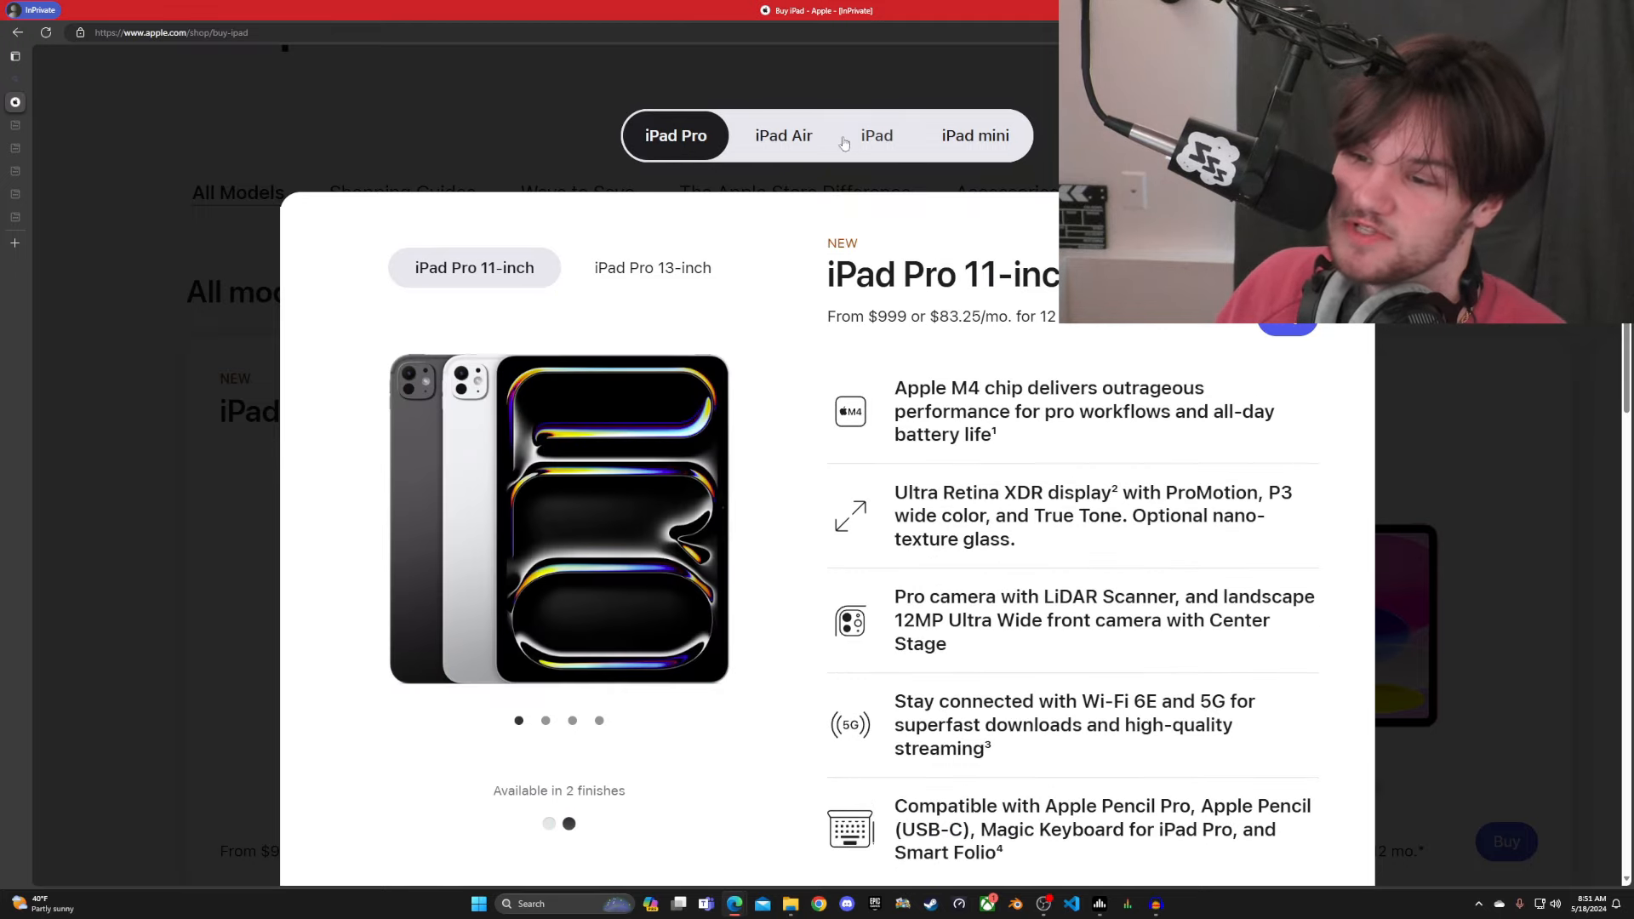
pyautogui.click(783, 198)
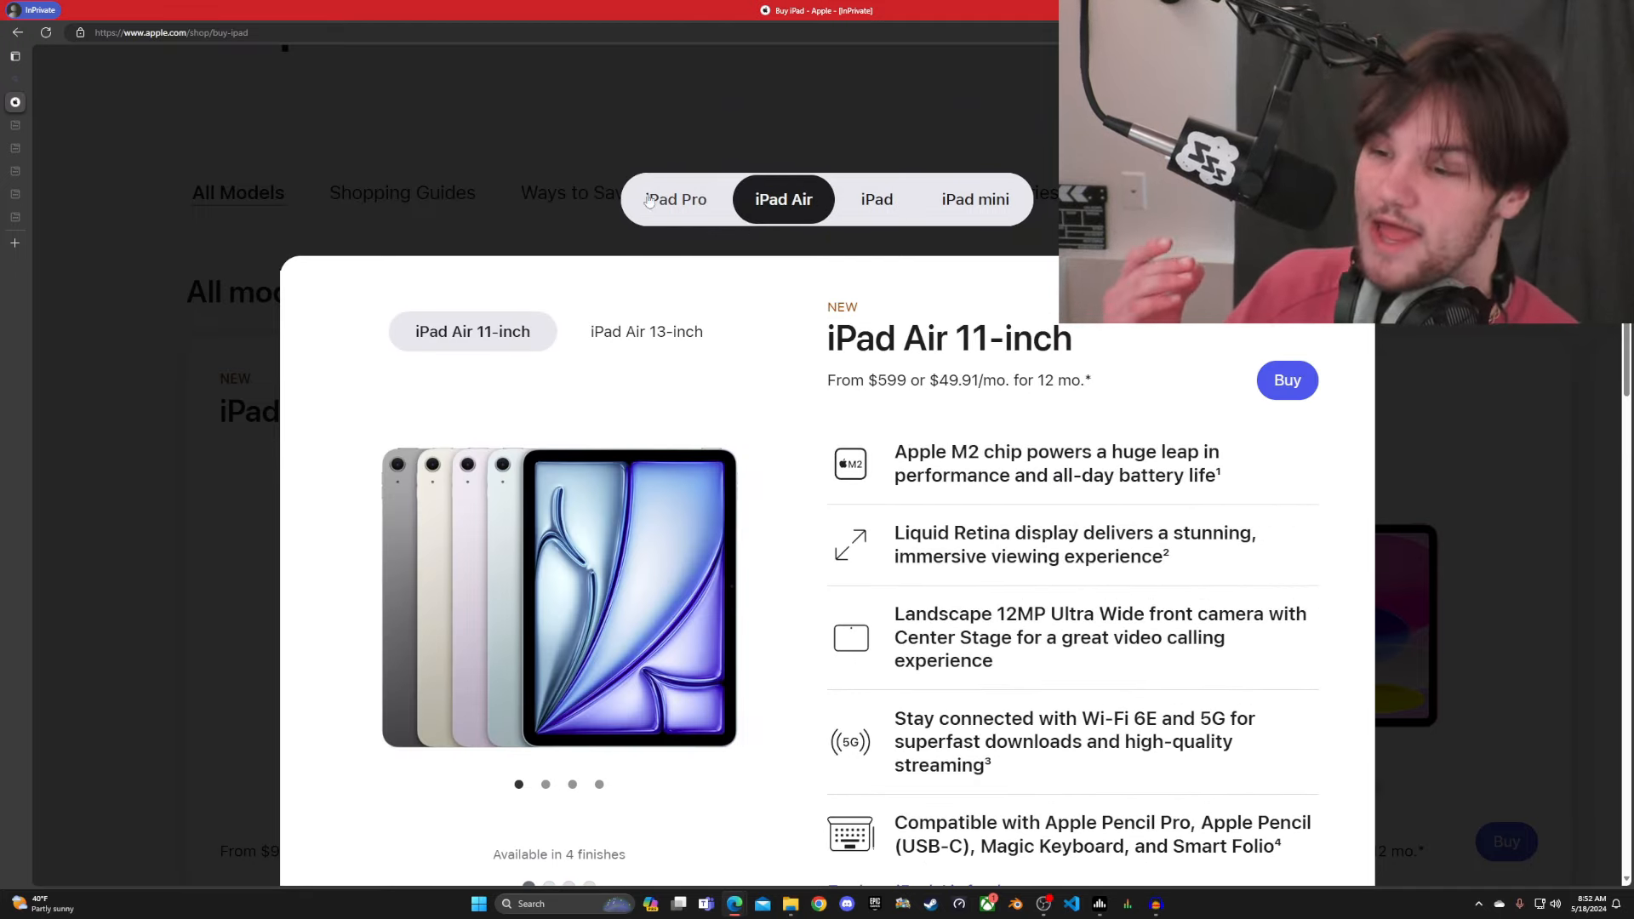
pyautogui.click(675, 199)
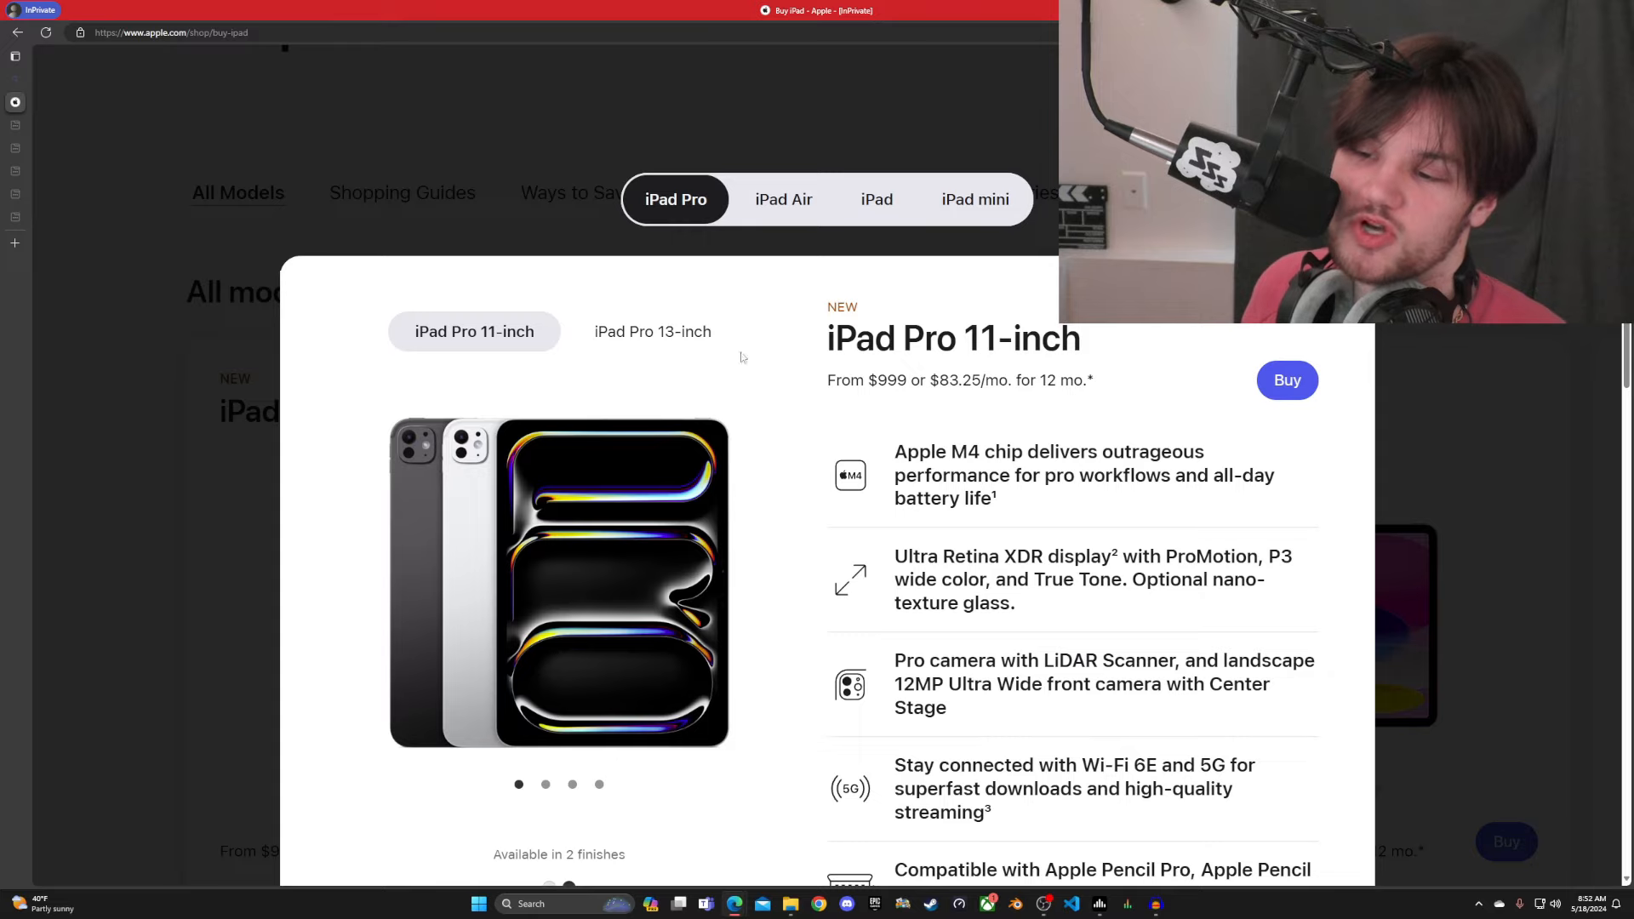
pyautogui.moveTo(611, 320)
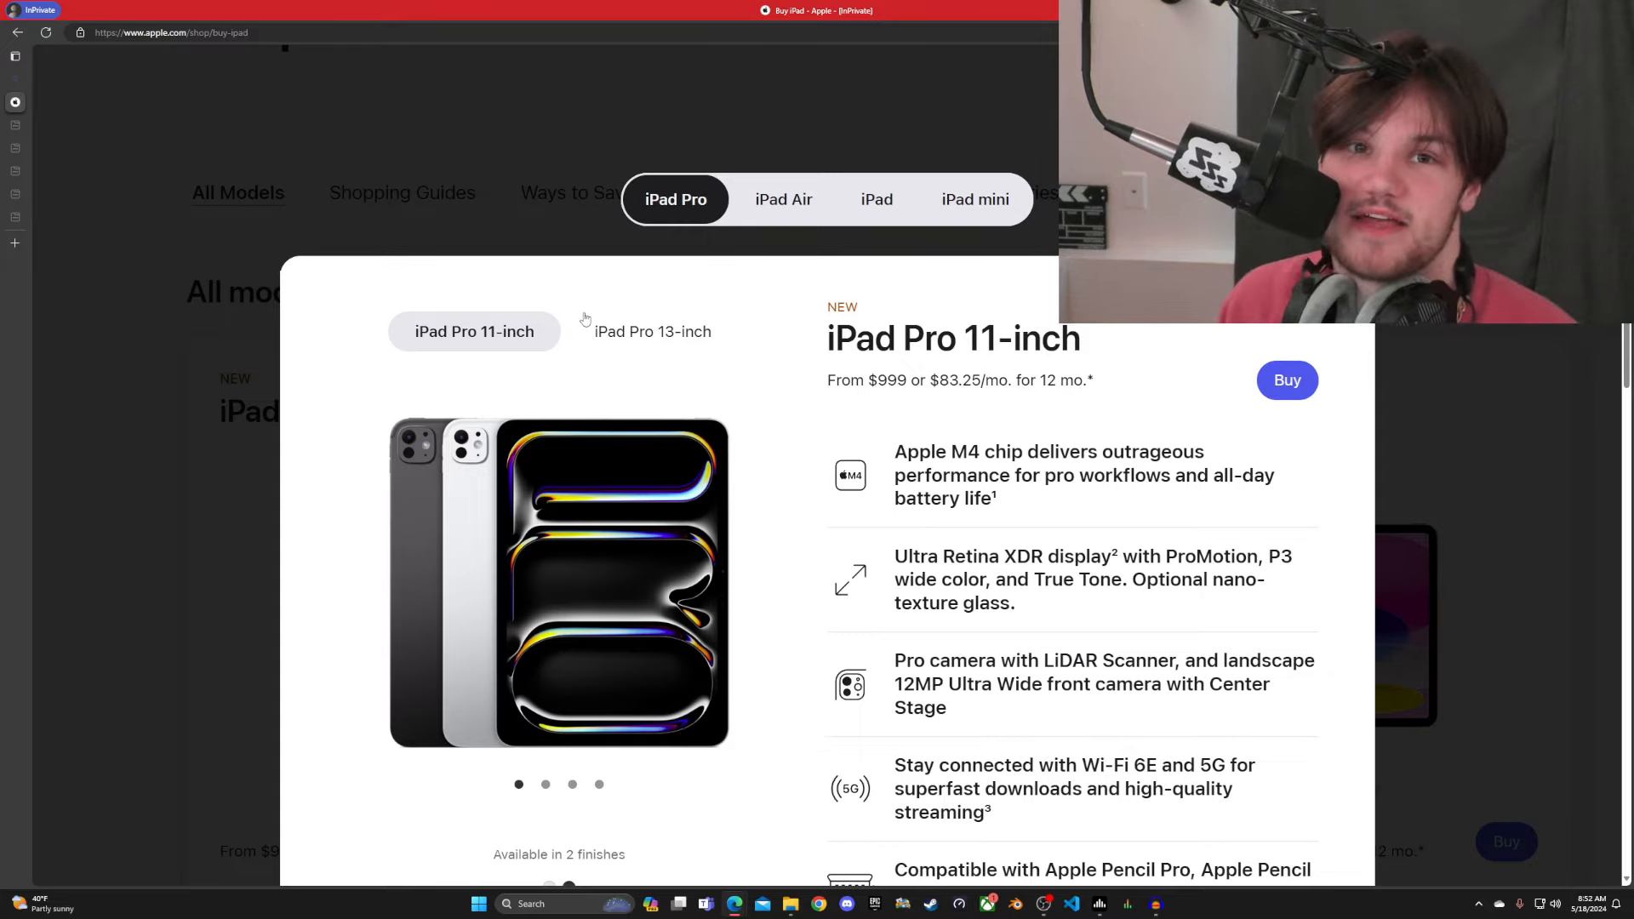
pyautogui.click(648, 332)
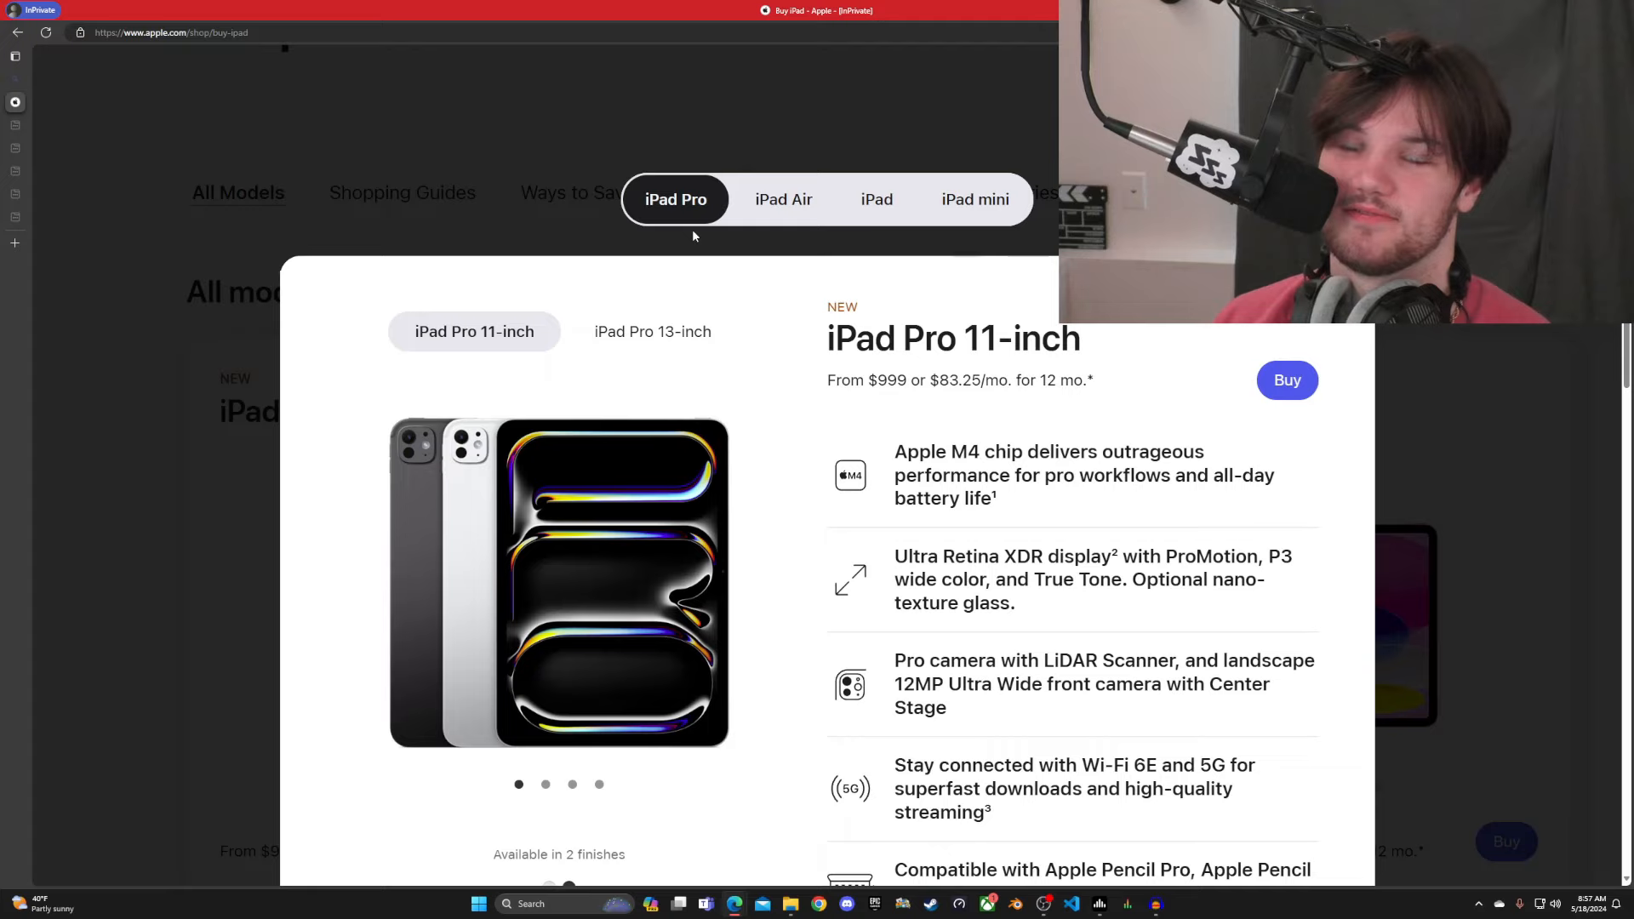
pyautogui.moveTo(783, 199)
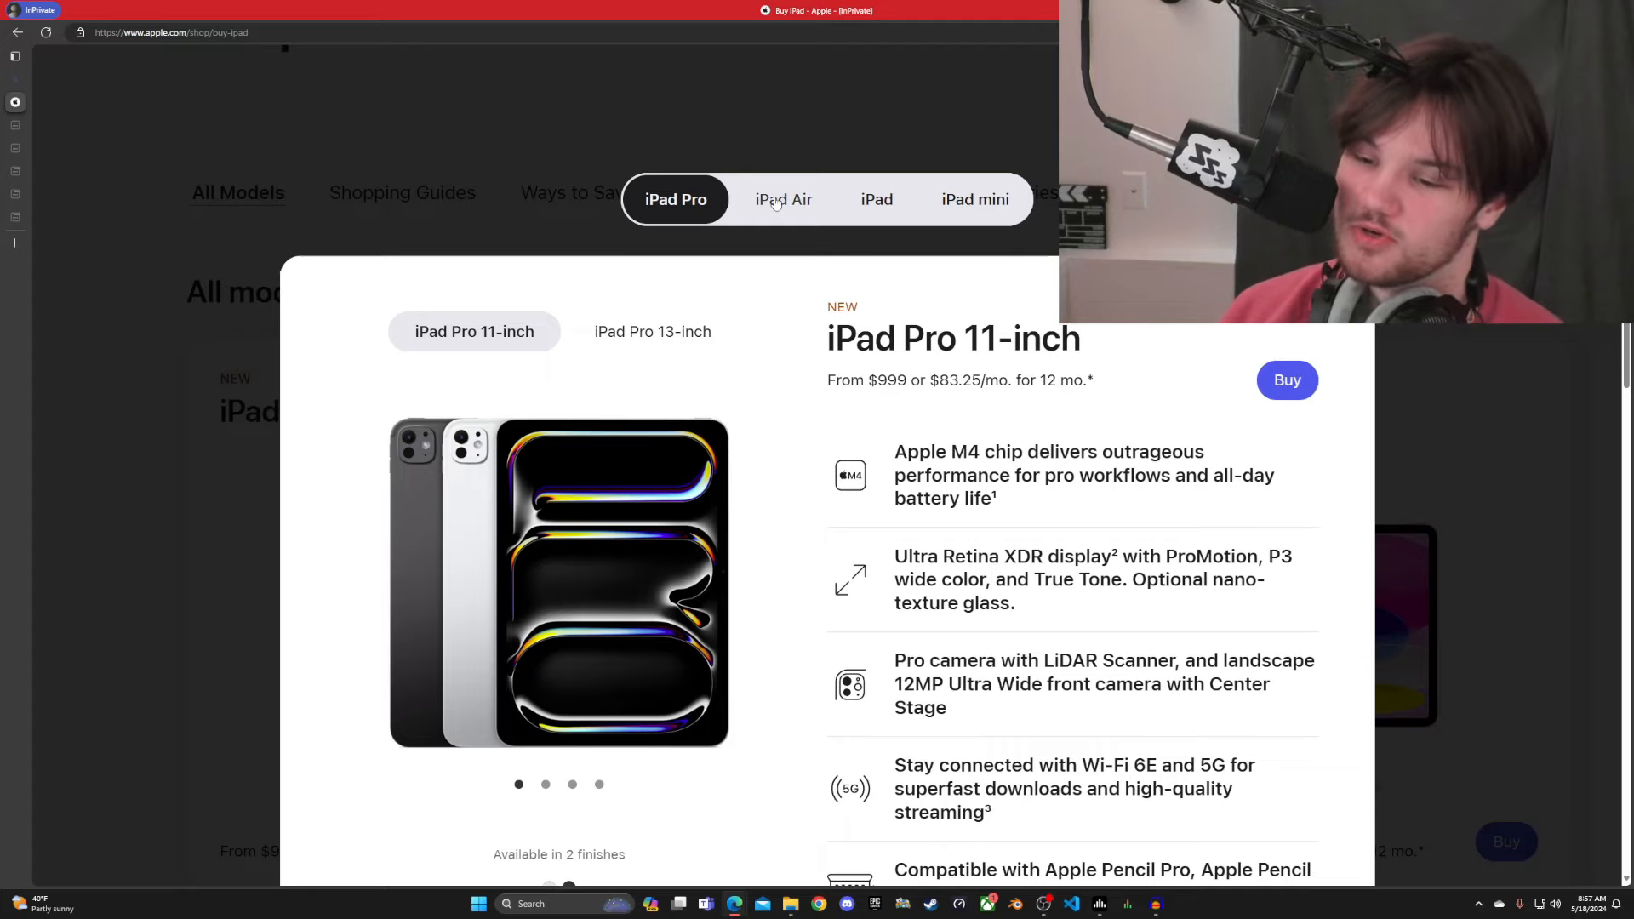